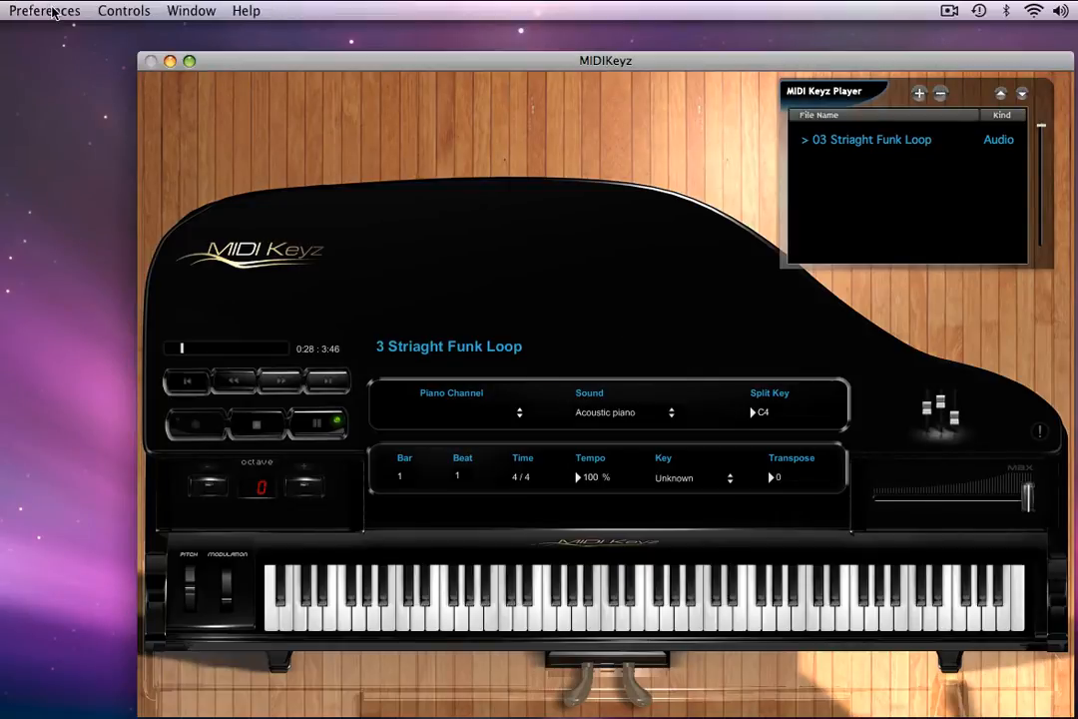
Show the Audio and MIDI Preferences and move the panel toward the window centre.
click(44, 10)
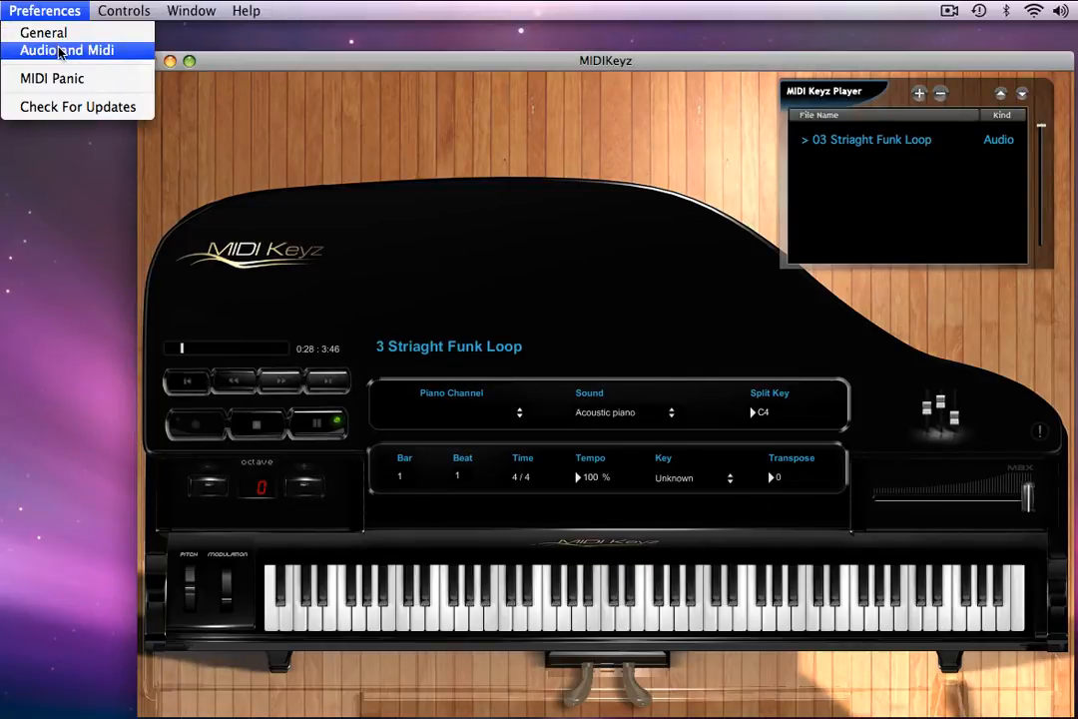
click(66, 48)
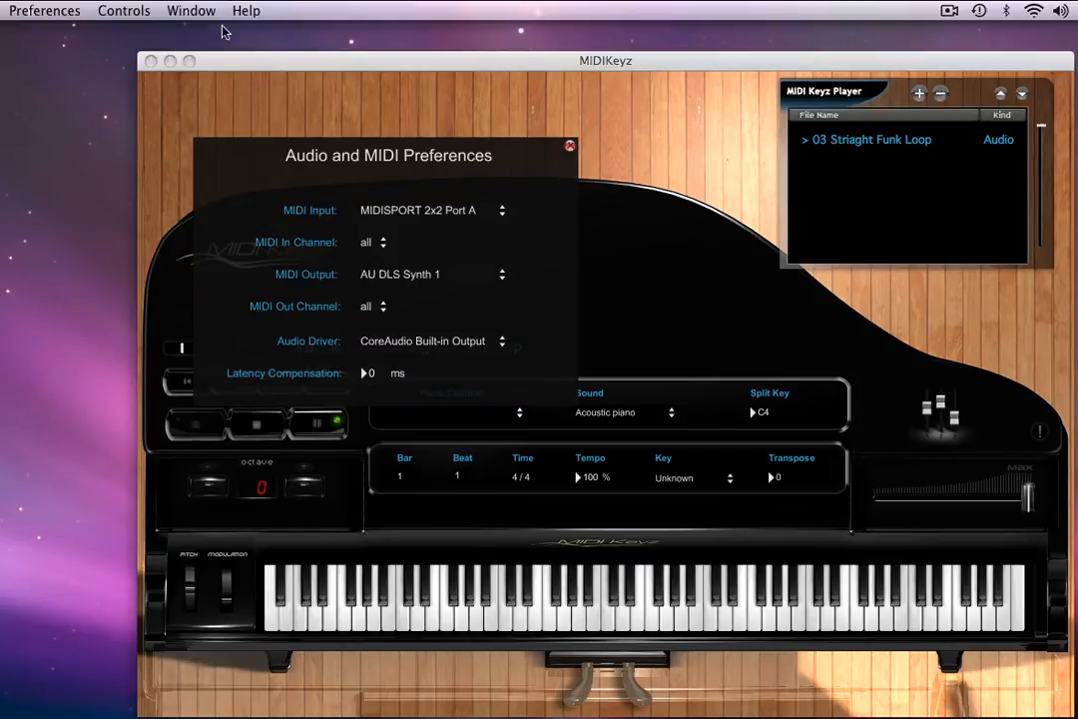
drag(387, 156, 425, 114)
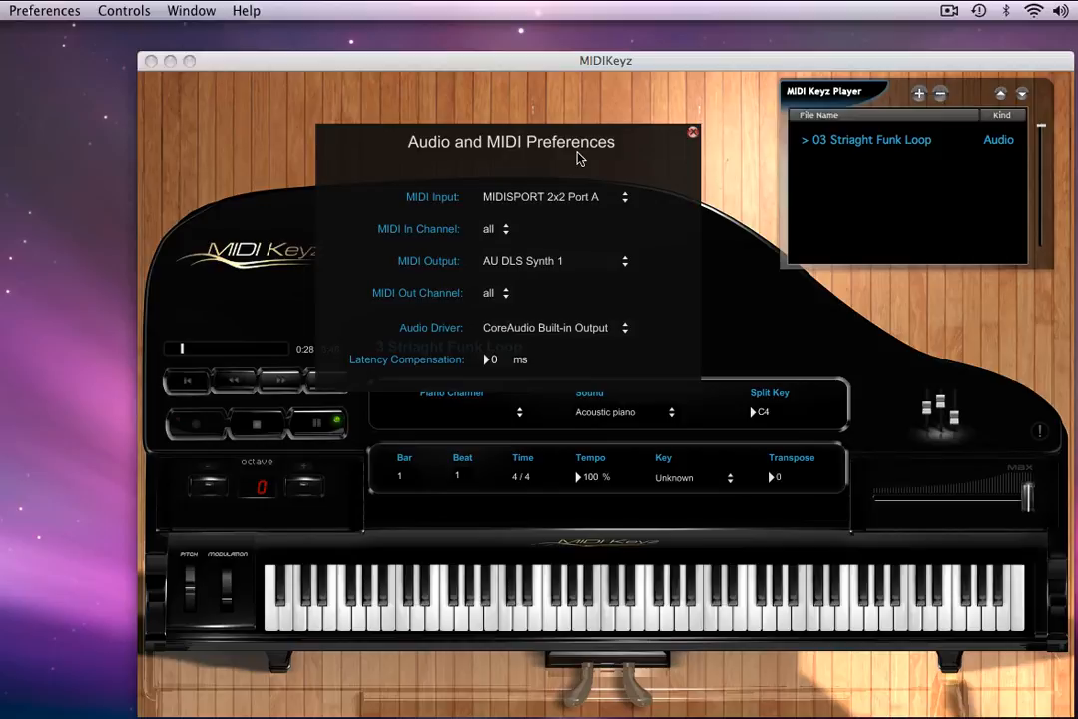
mouse_move(571, 200)
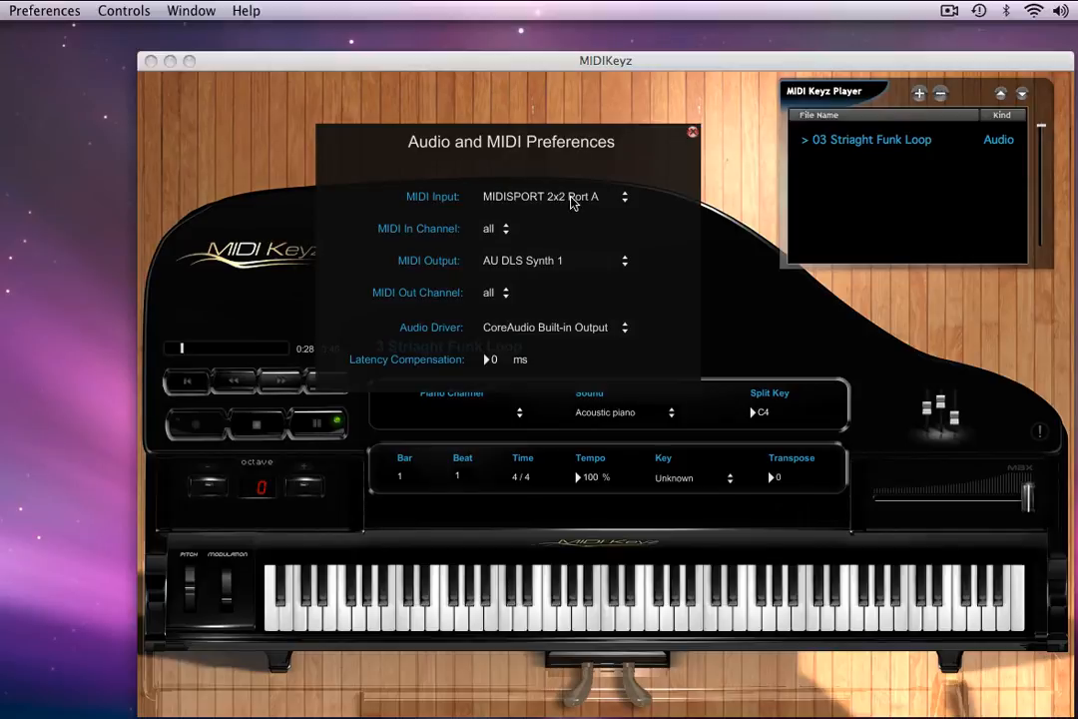
mouse_move(571, 201)
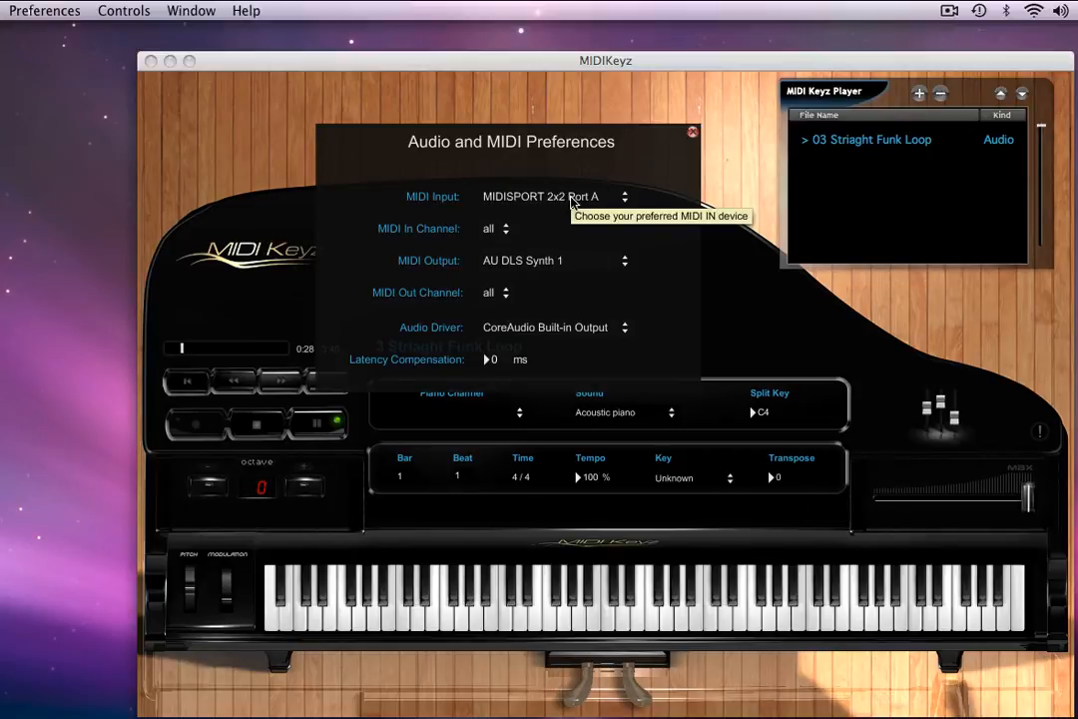
mouse_move(489, 195)
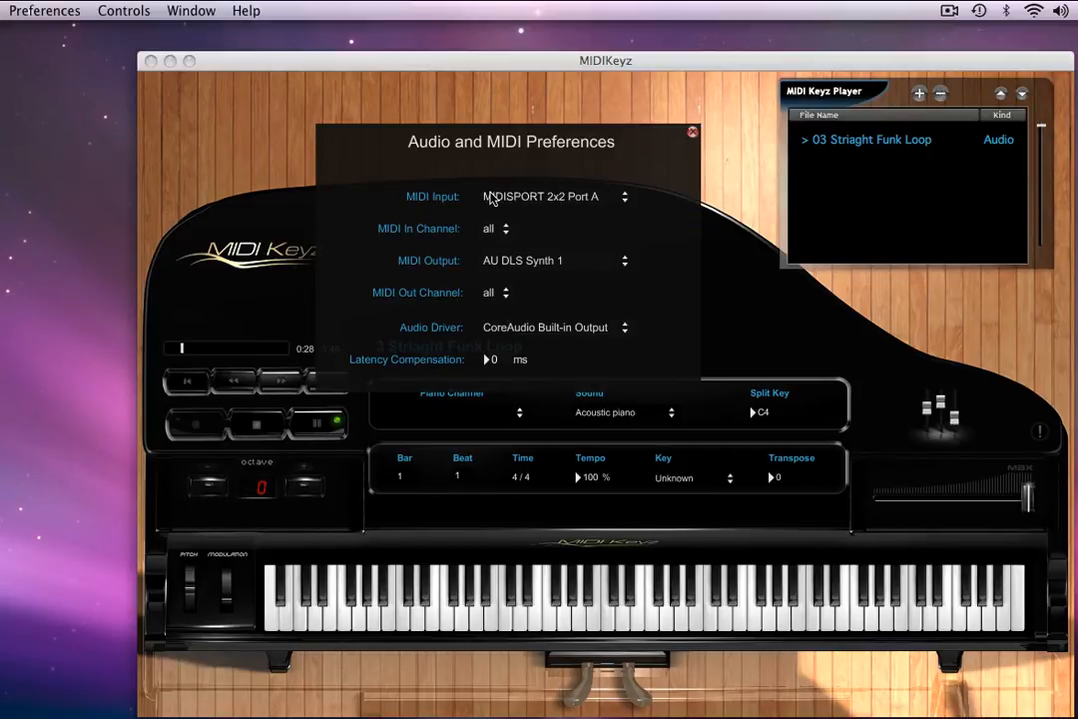
mouse_move(507, 196)
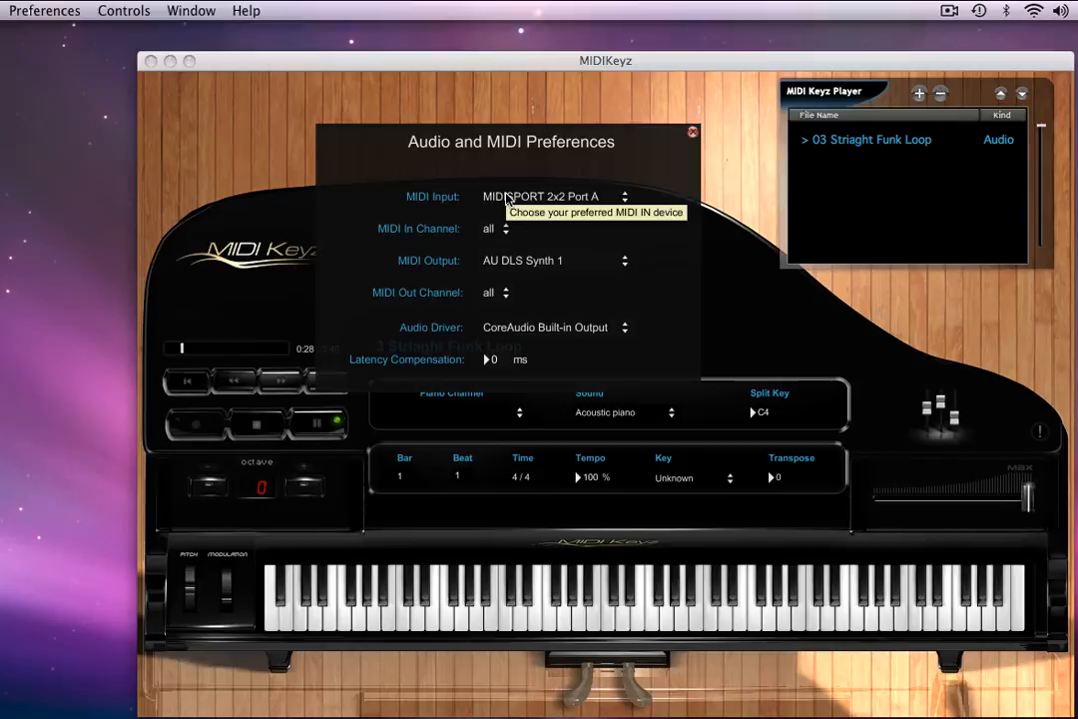
Review the MIDI input devices and keep MIDISPORT 2x2 Port A selected.
click(555, 195)
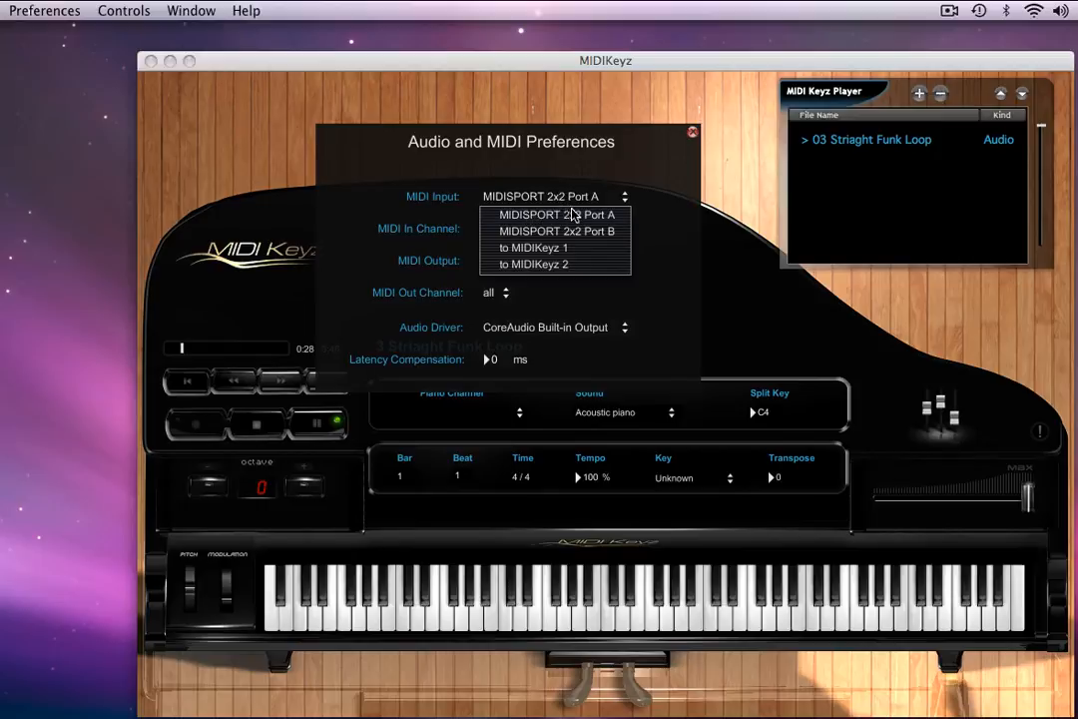
click(551, 215)
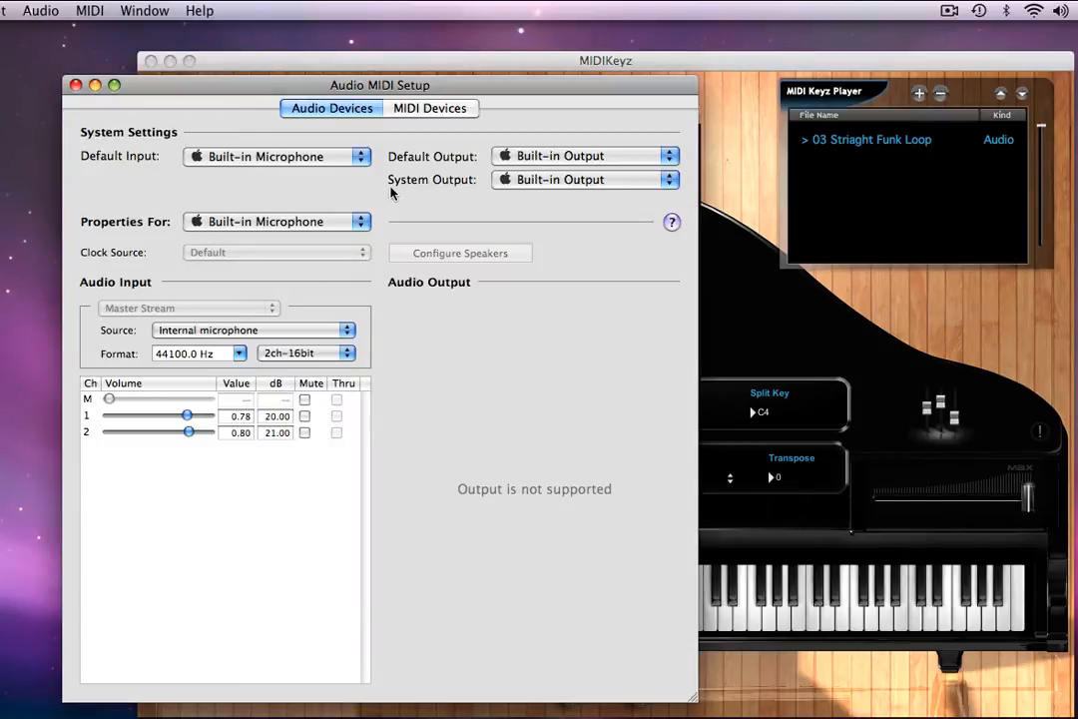
View the connected MIDI devices in Audio MIDI Setup, including MIDISPORT 2x2.
click(430, 108)
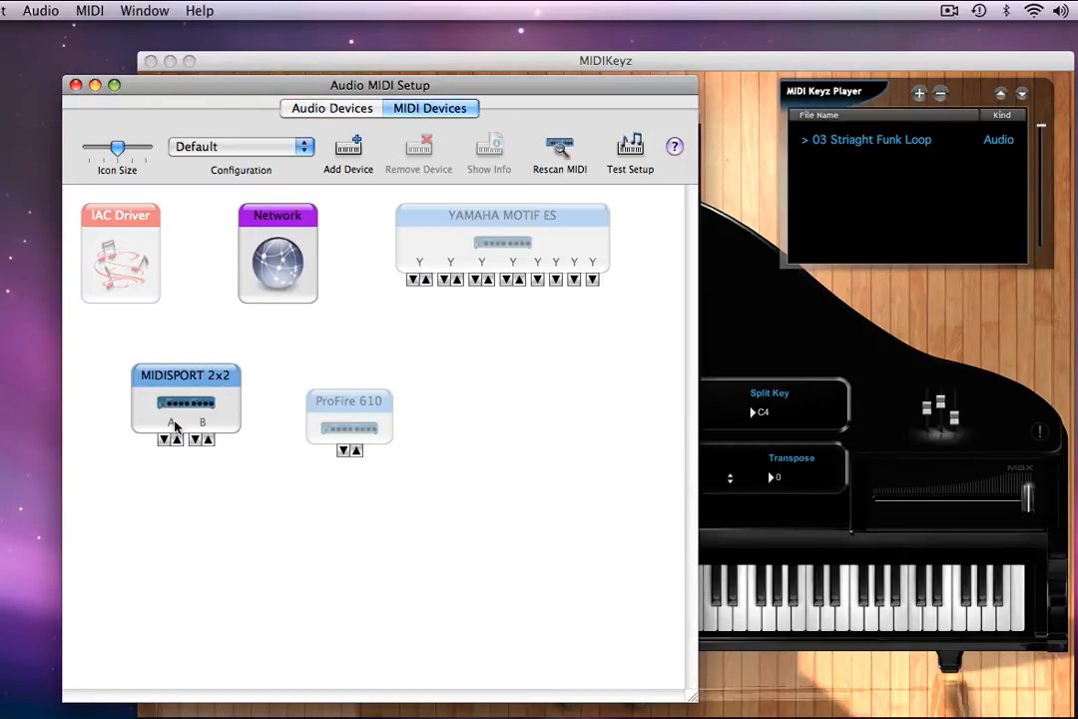
mouse_move(179, 440)
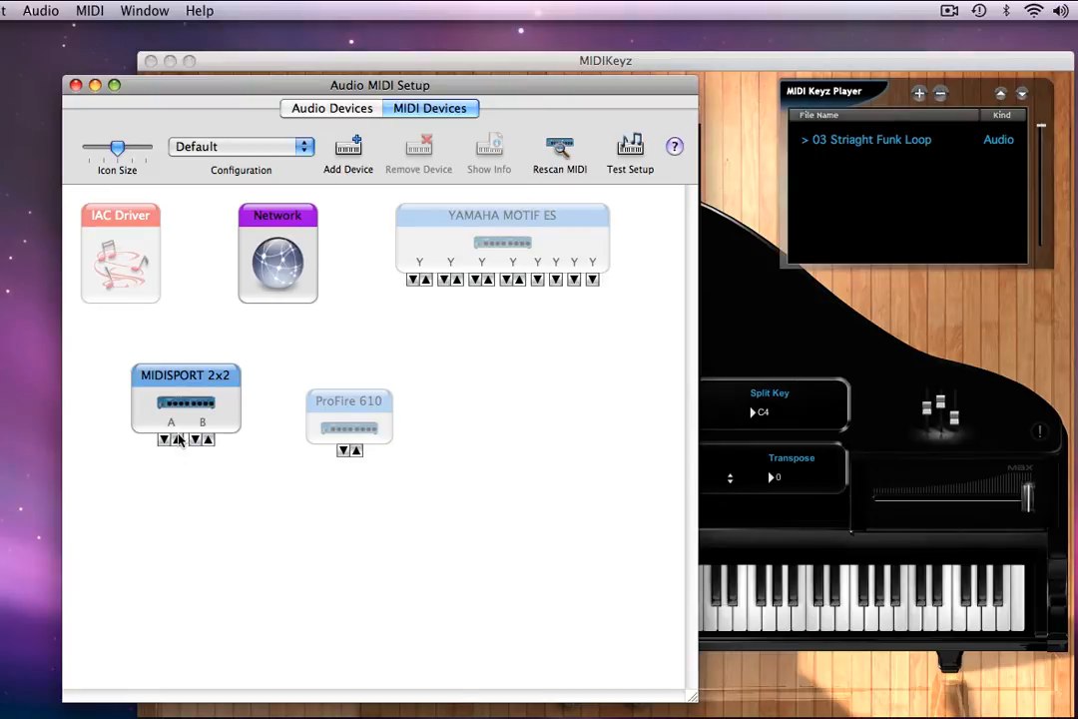
mouse_move(172, 455)
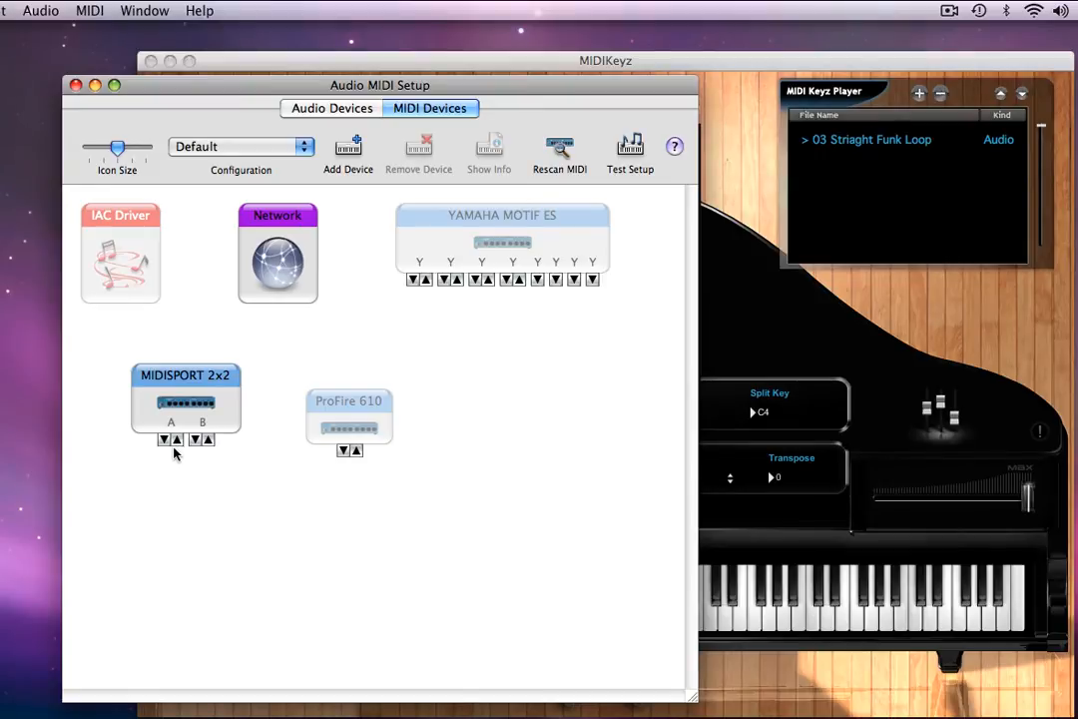
mouse_move(210, 387)
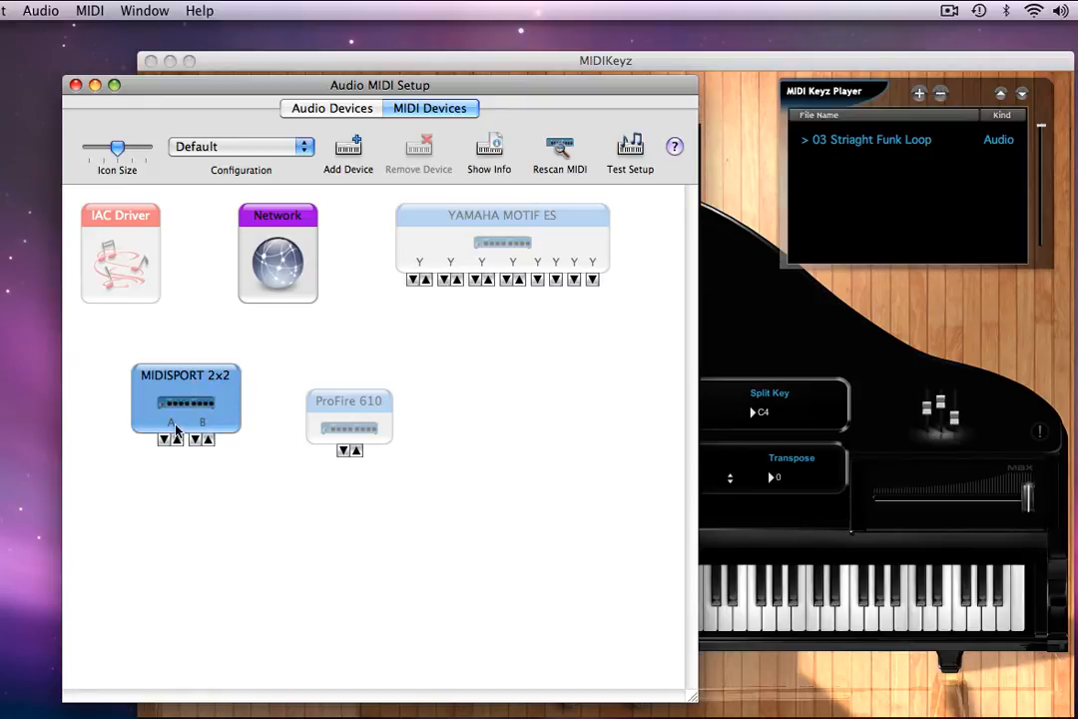
mouse_move(180, 164)
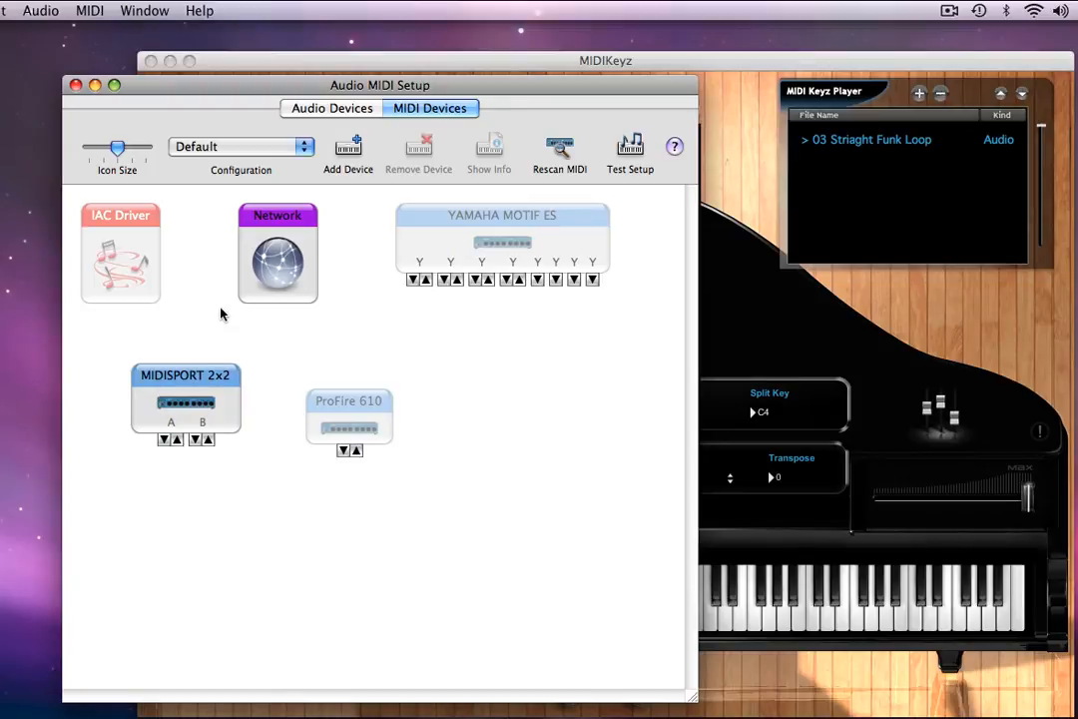
mouse_move(140, 88)
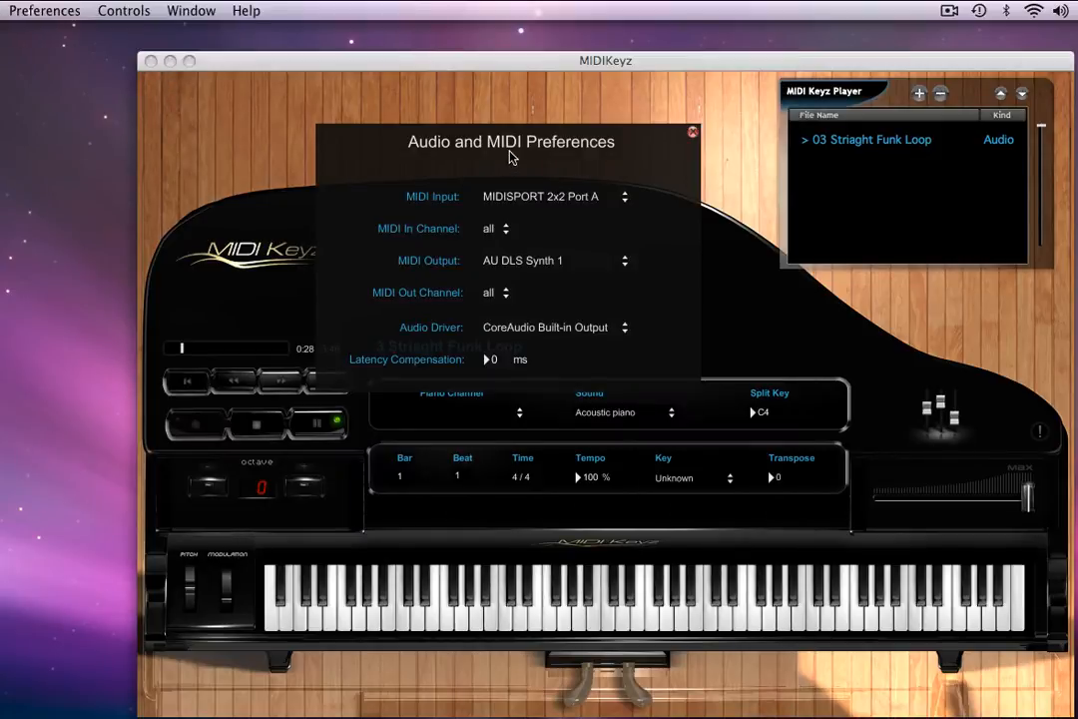
mouse_move(591, 197)
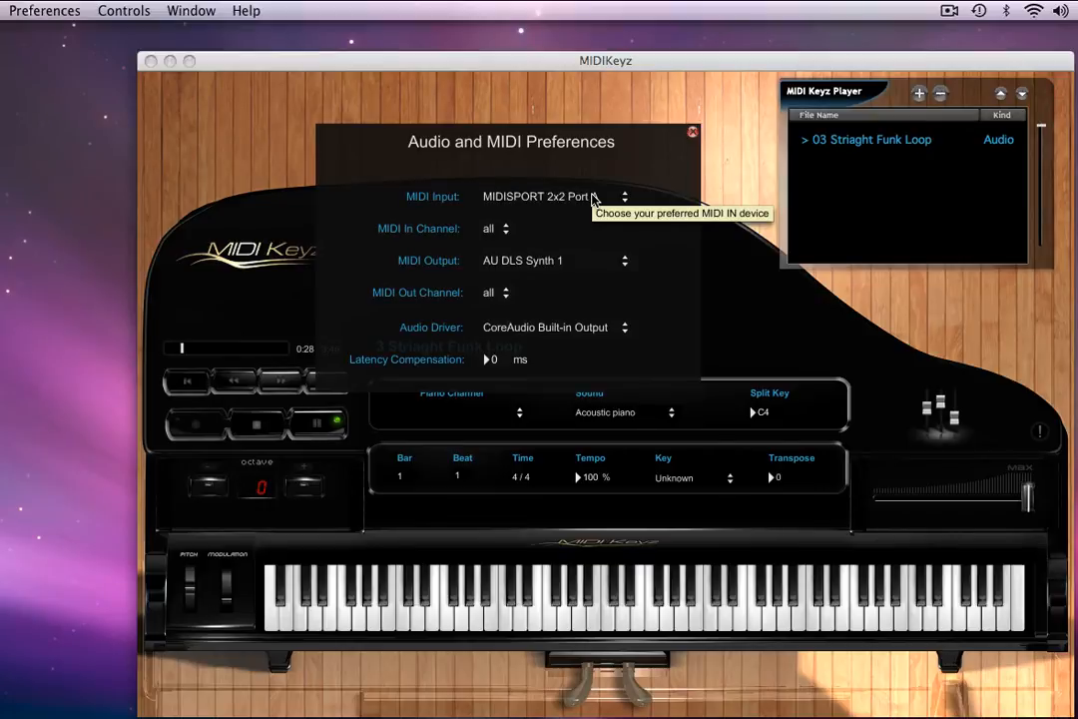
mouse_move(595, 219)
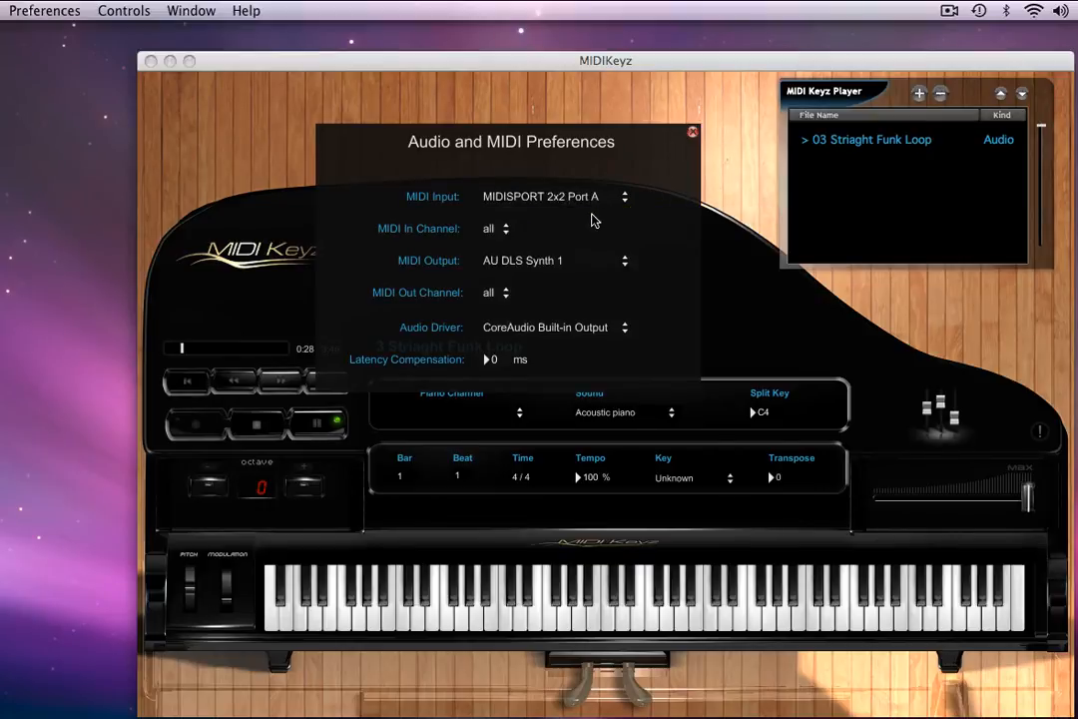
mouse_move(599, 164)
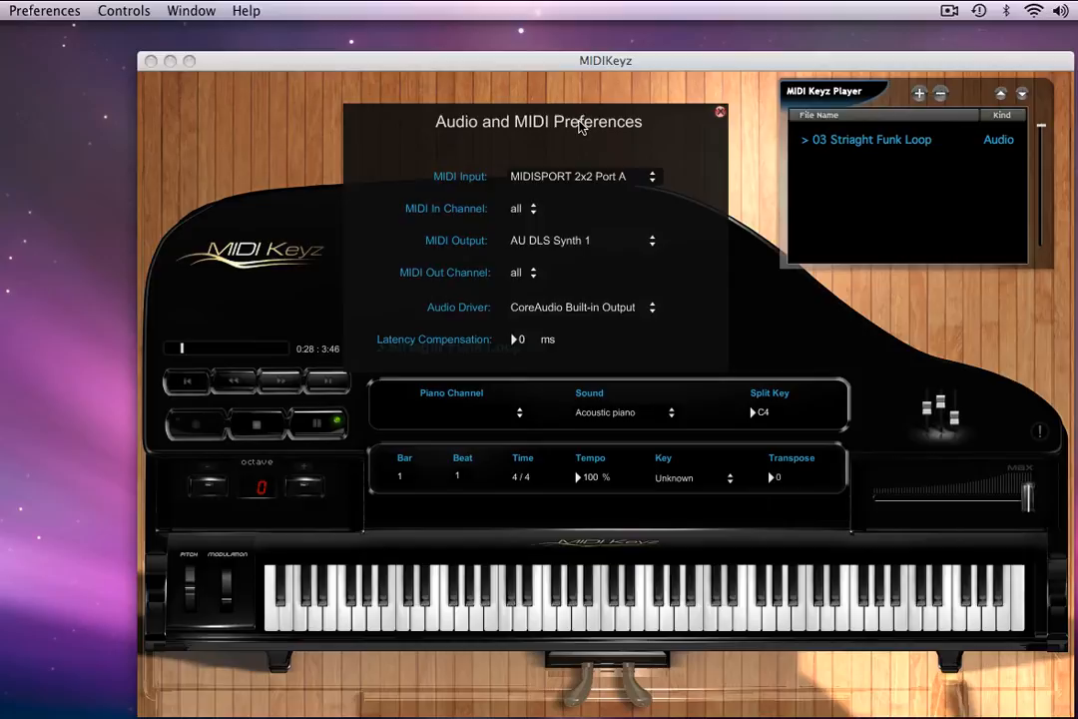
Dismiss the preferences and set the piano sound to Rhodes piano.
click(628, 603)
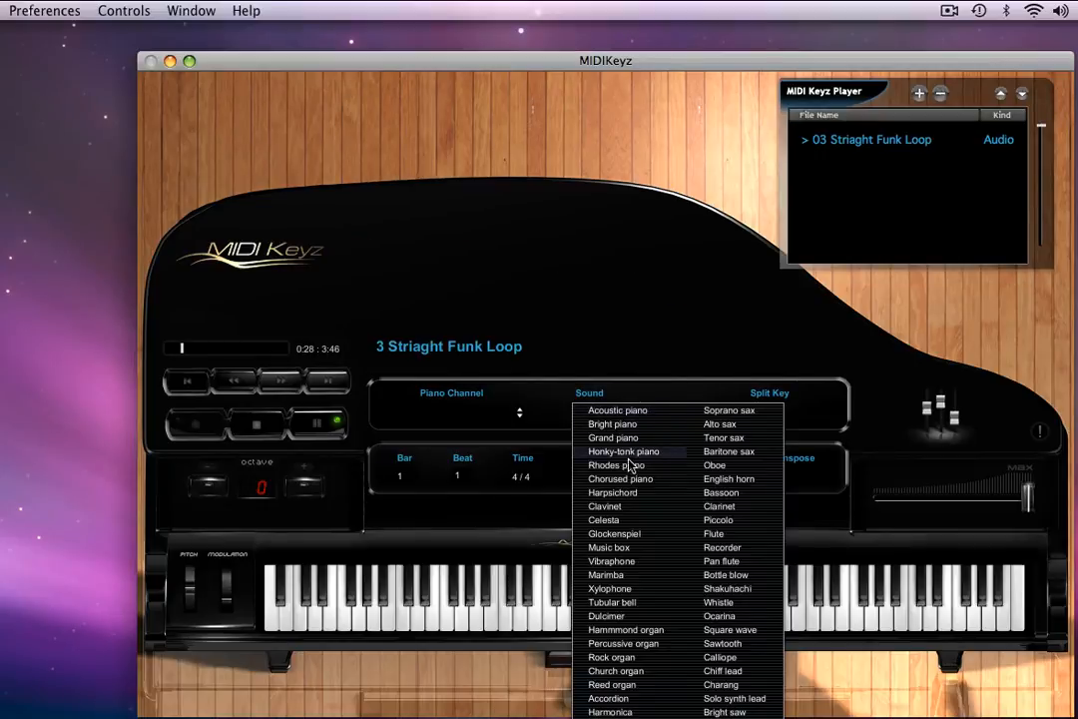
click(613, 465)
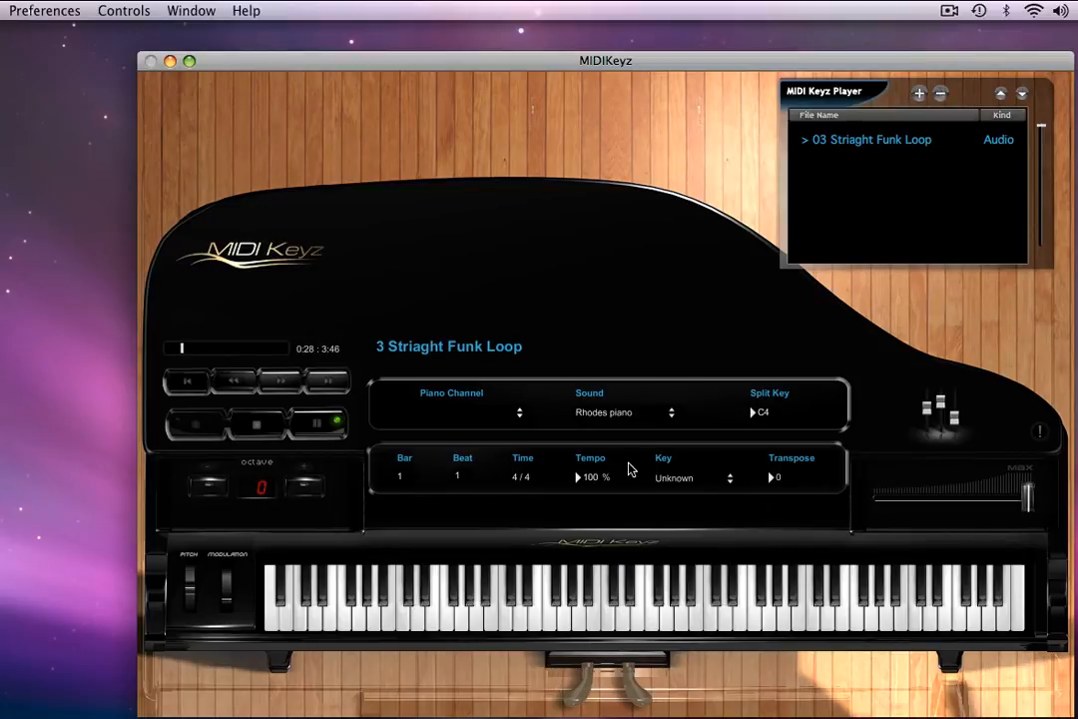
mouse_move(208, 611)
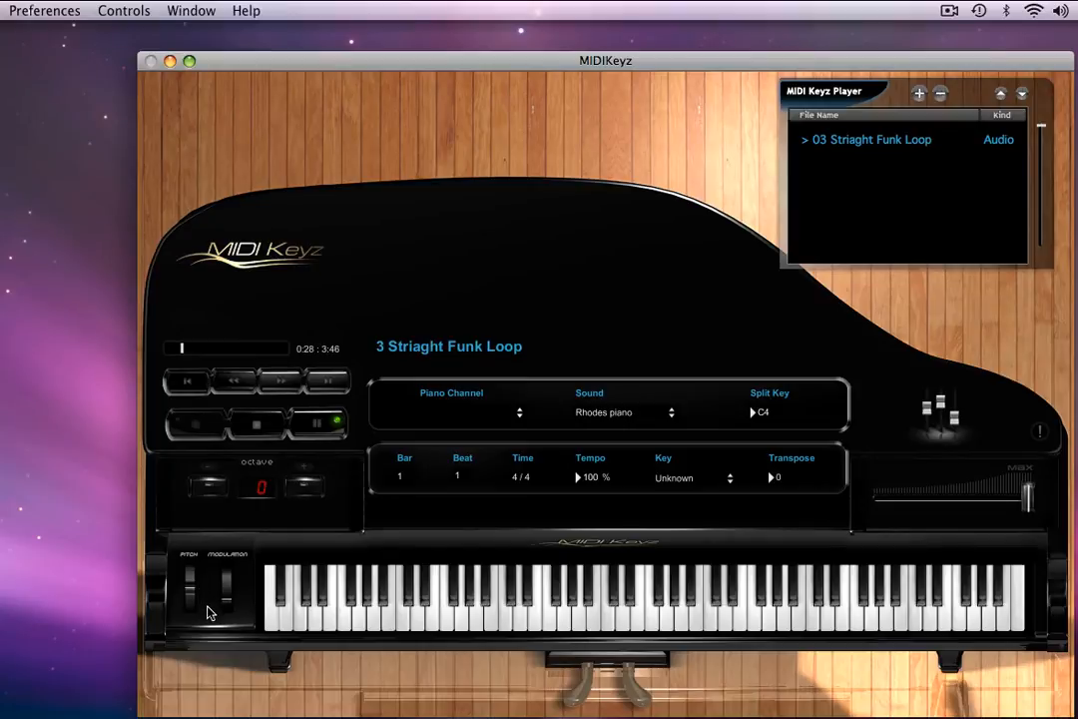
mouse_move(219, 610)
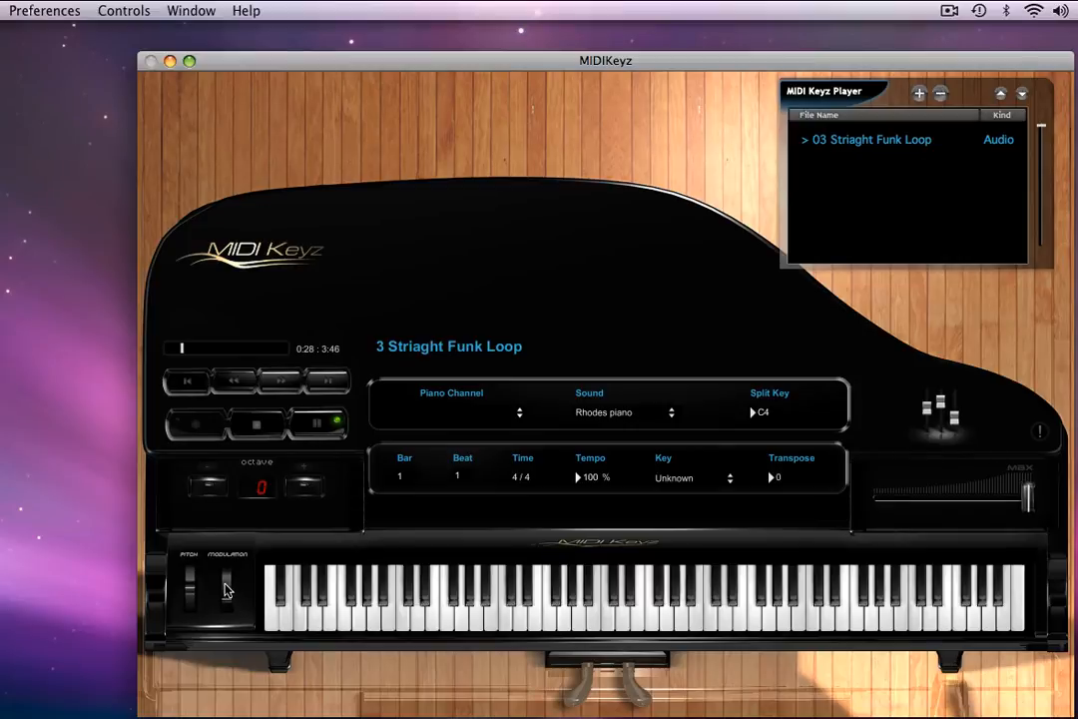
mouse_move(252, 571)
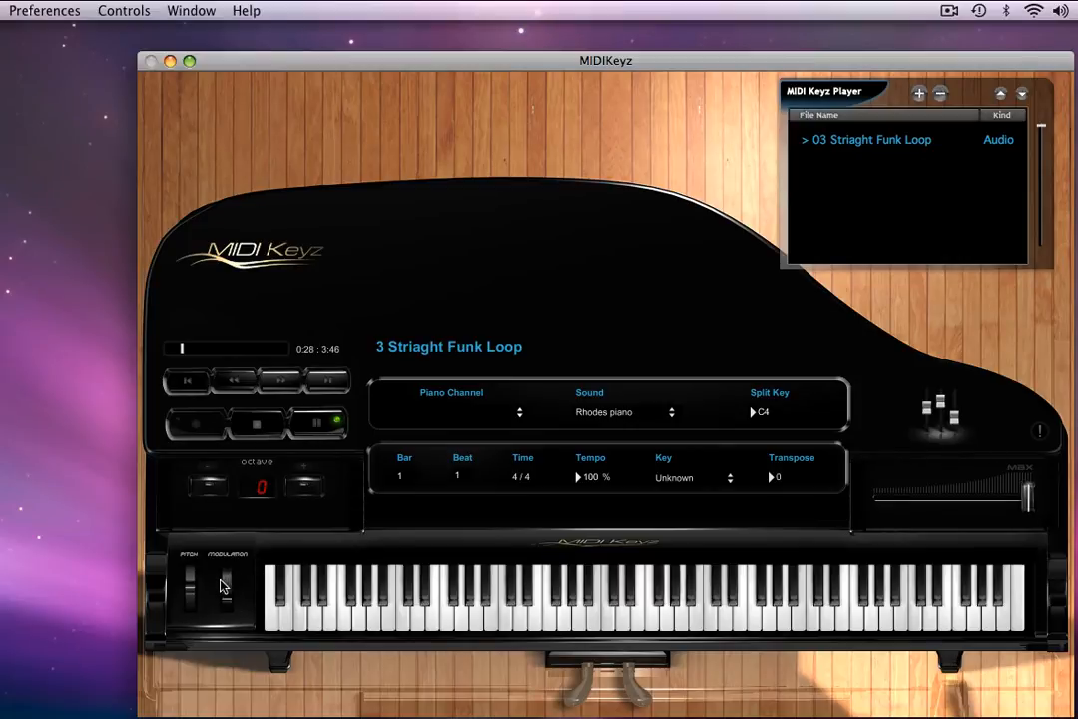
mouse_move(223, 587)
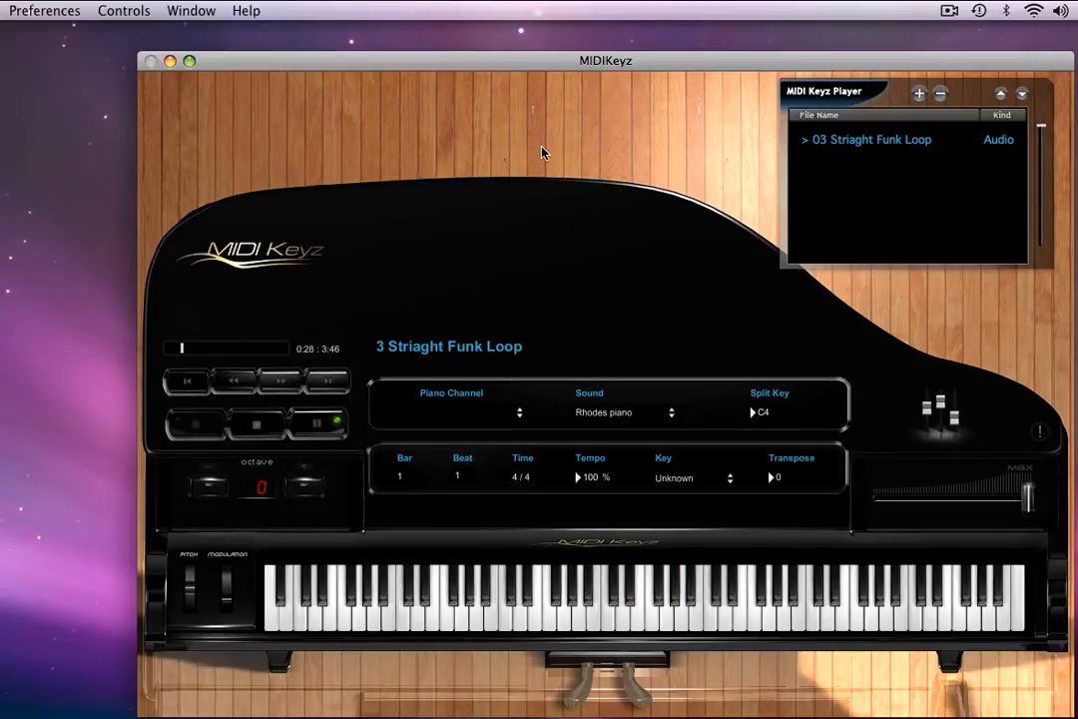
click(44, 12)
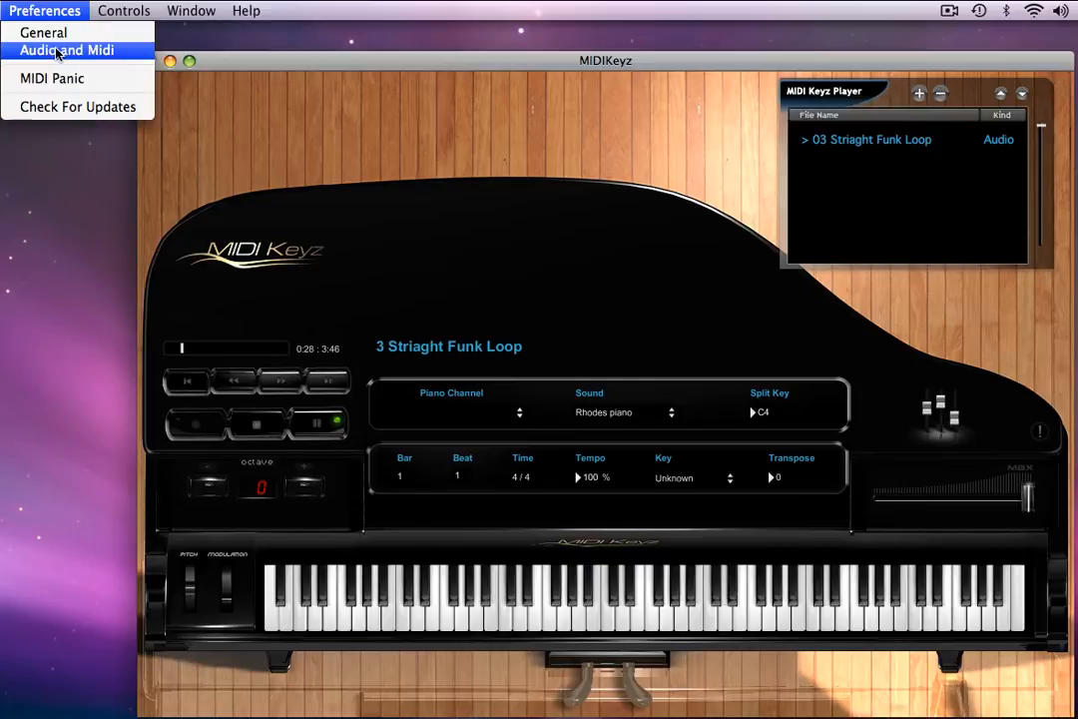
click(58, 48)
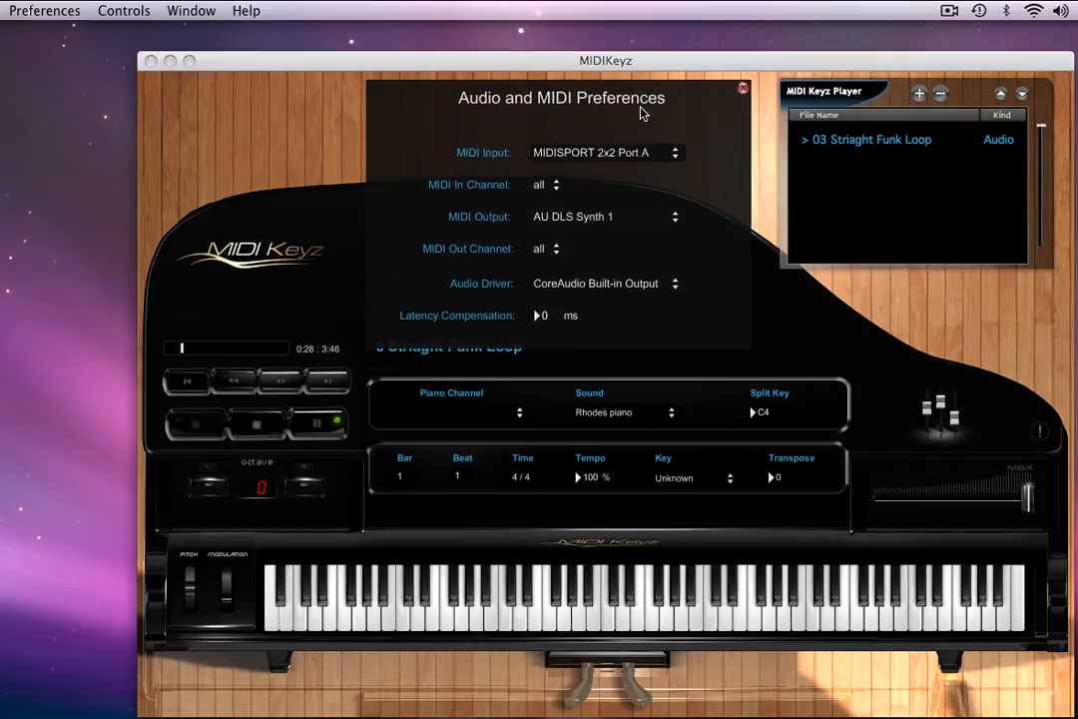
mouse_move(611, 160)
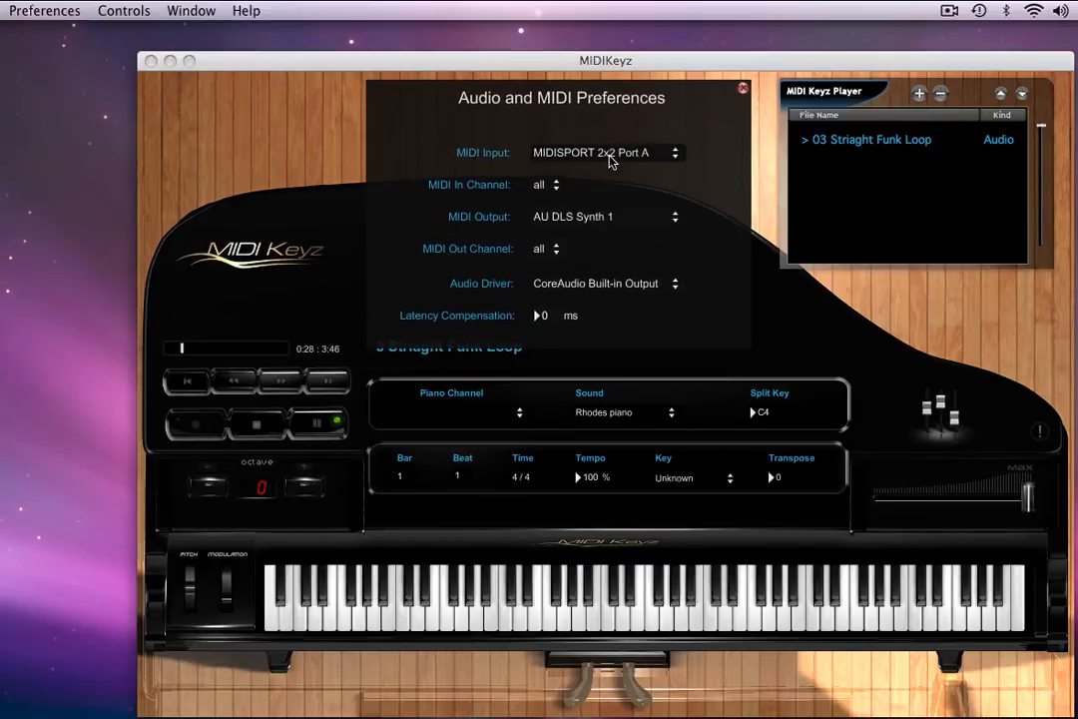
mouse_move(599, 160)
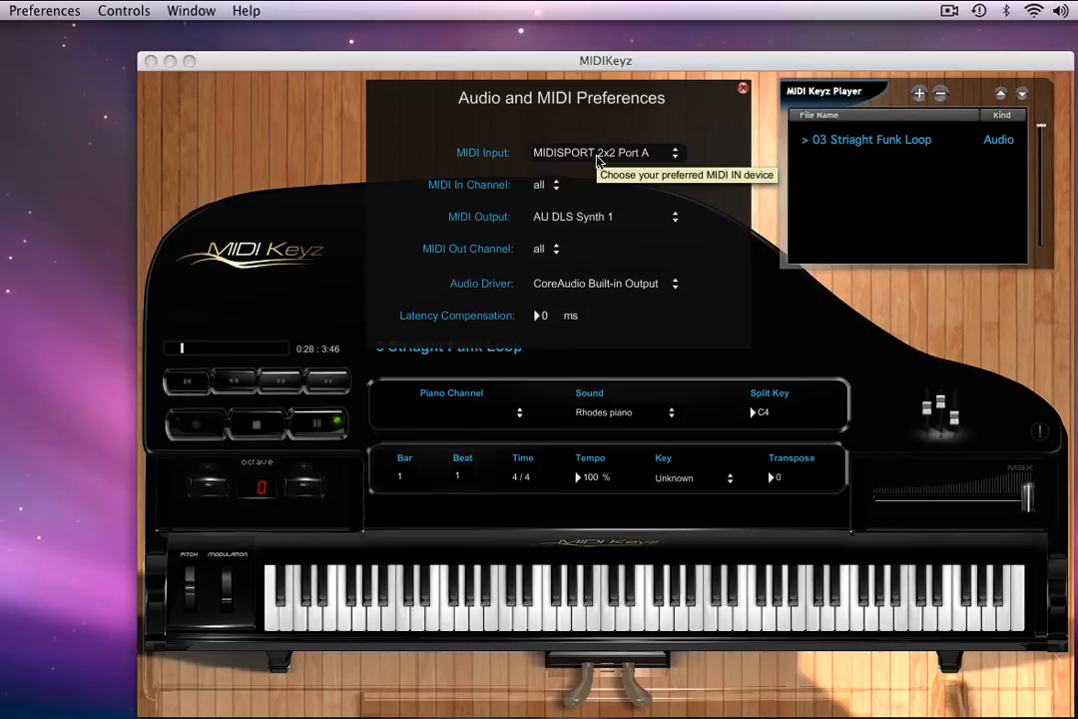
click(603, 152)
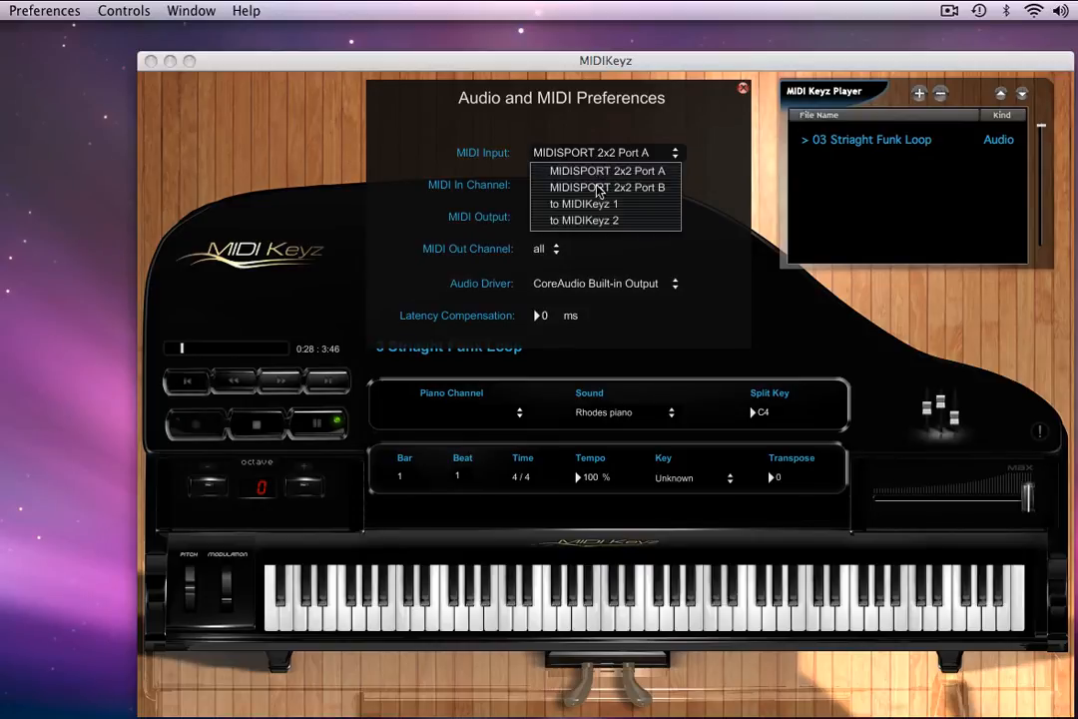
click(579, 204)
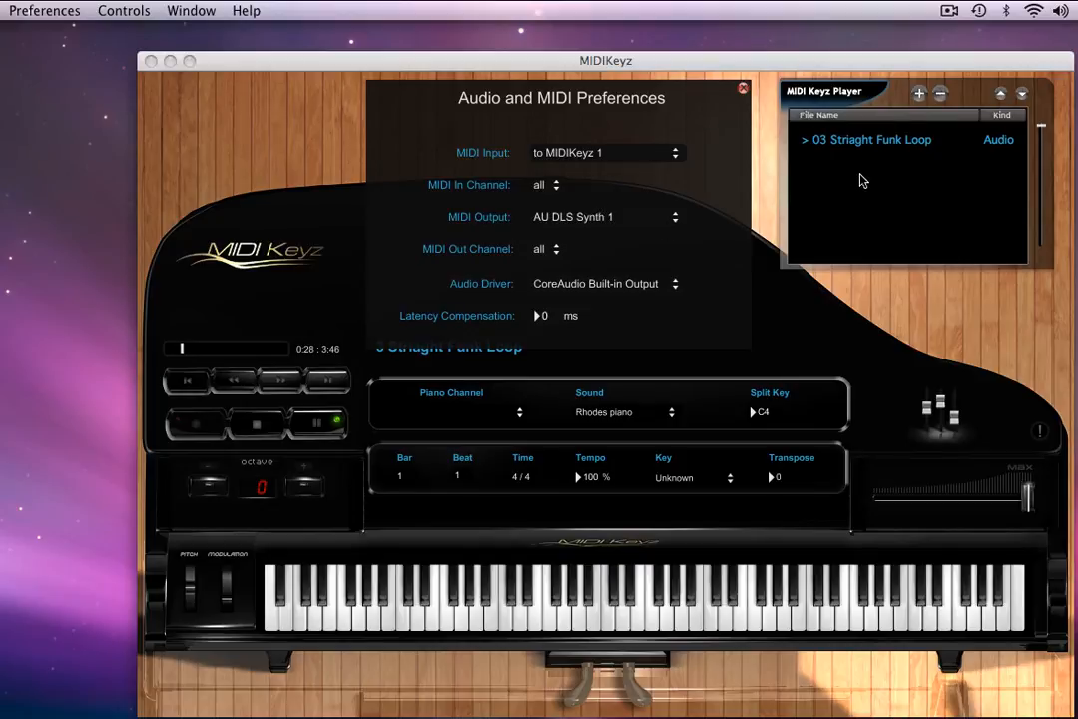
mouse_move(862, 184)
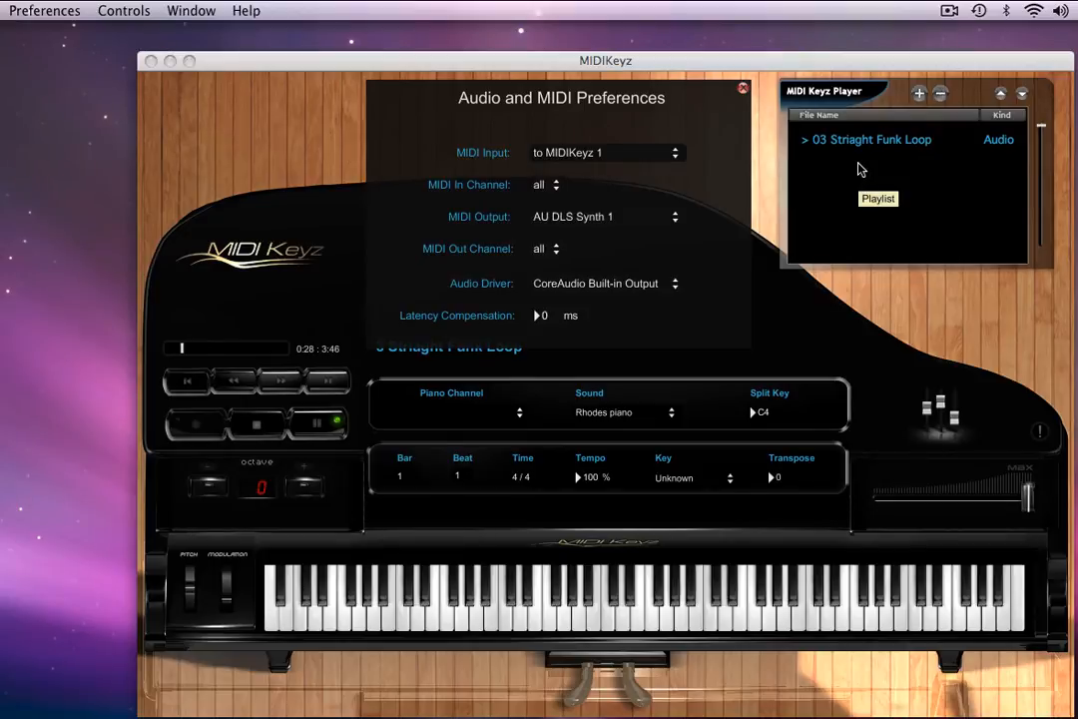
mouse_move(849, 175)
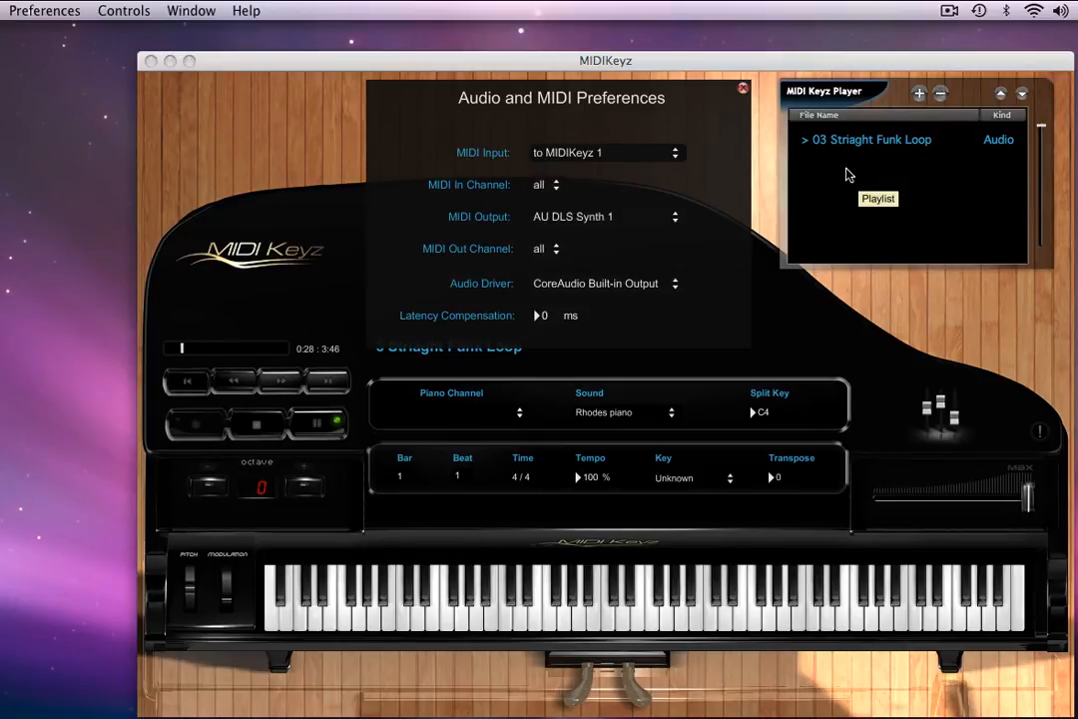
mouse_move(637, 160)
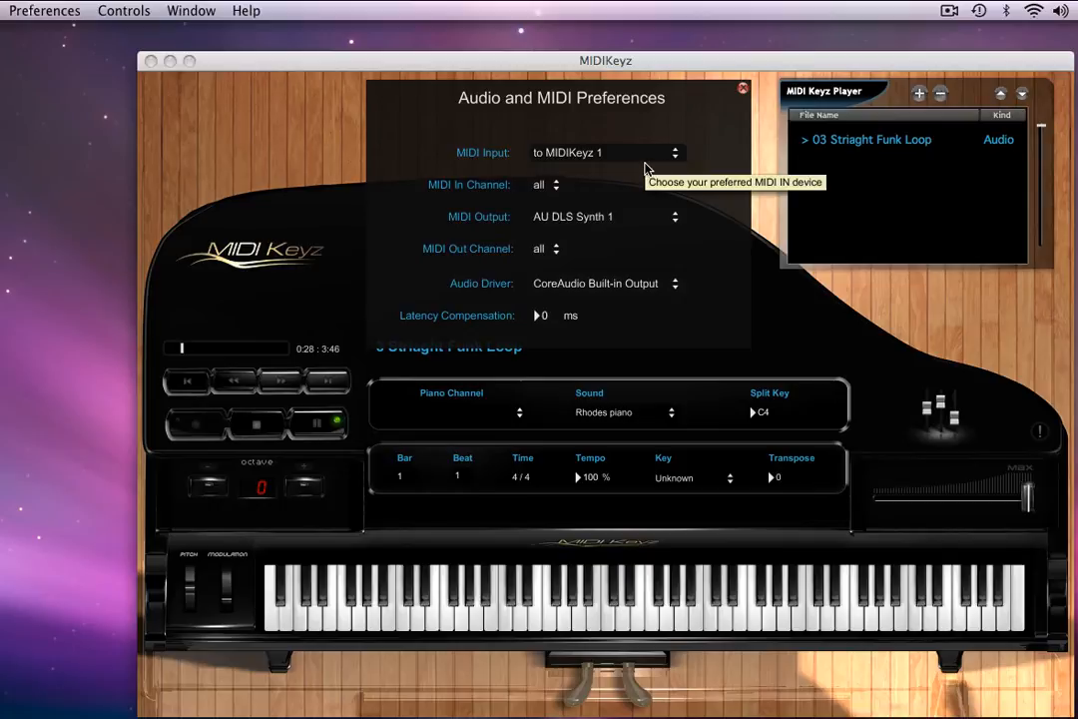
mouse_move(639, 162)
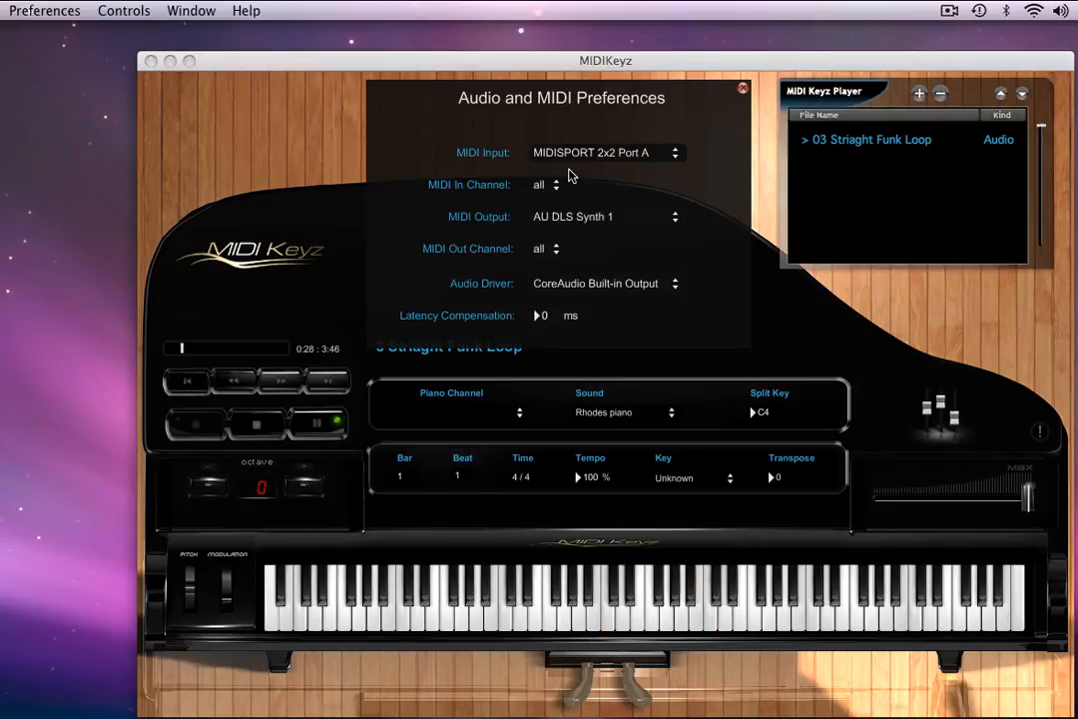
mouse_move(473, 192)
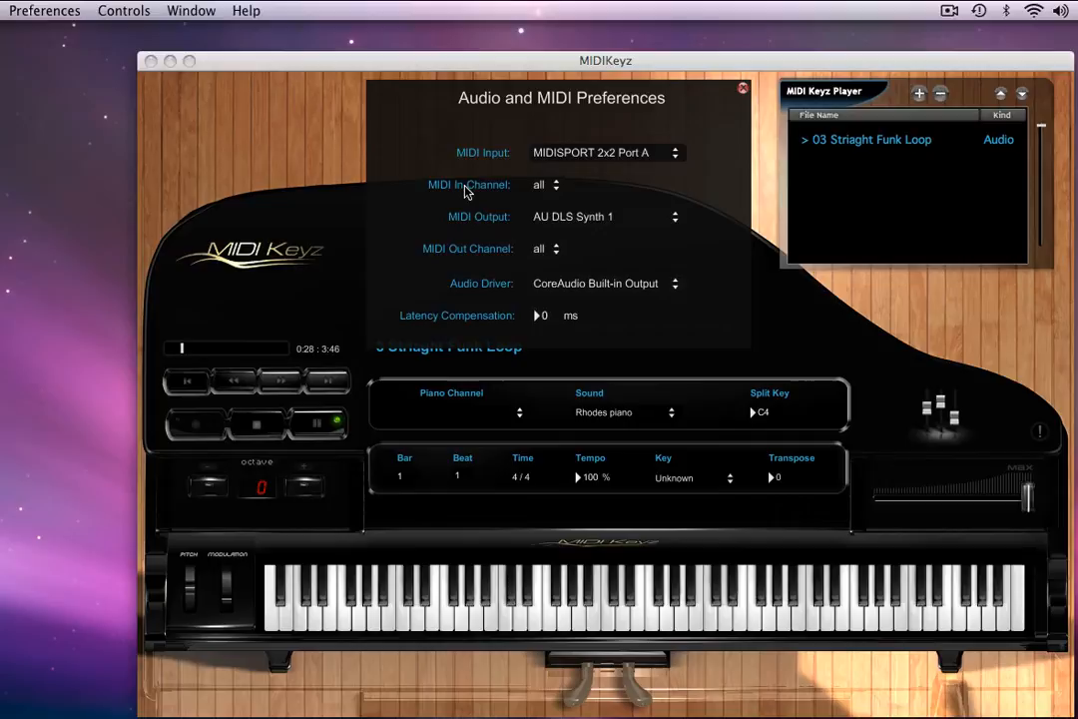
mouse_move(485, 192)
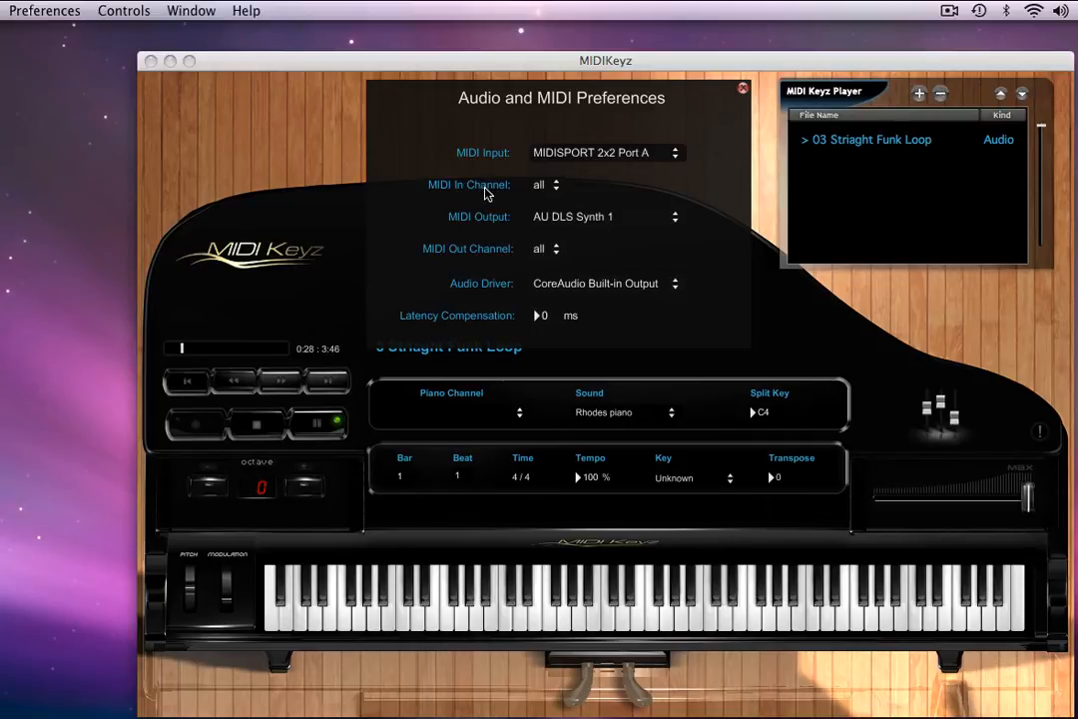
mouse_move(497, 191)
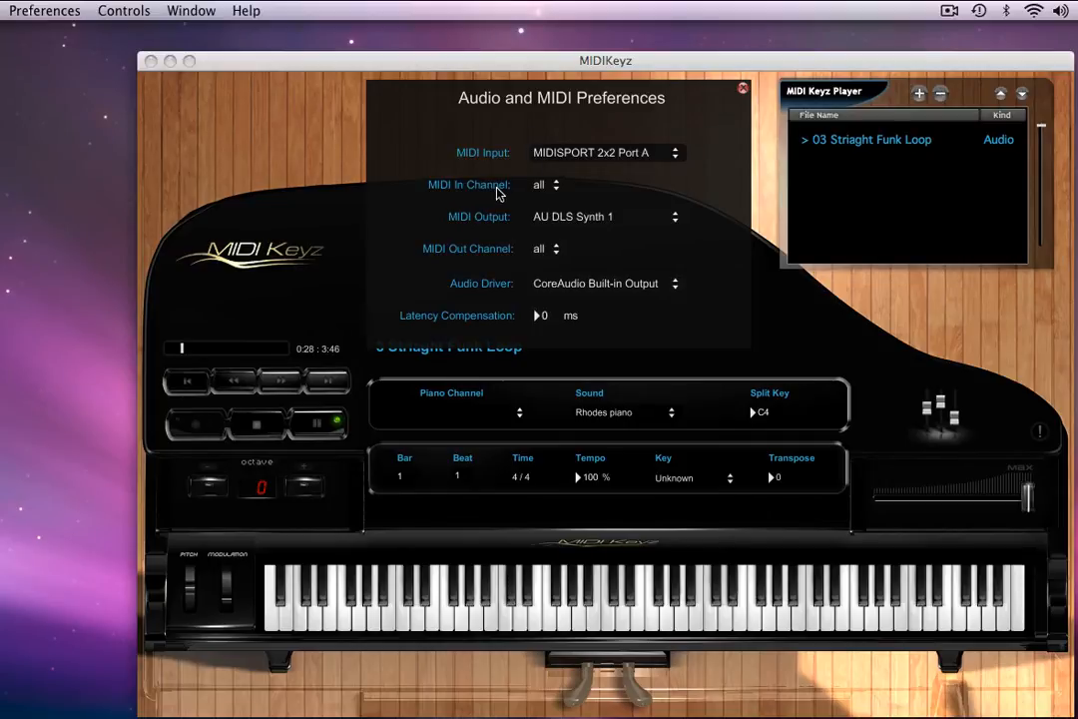
click(553, 184)
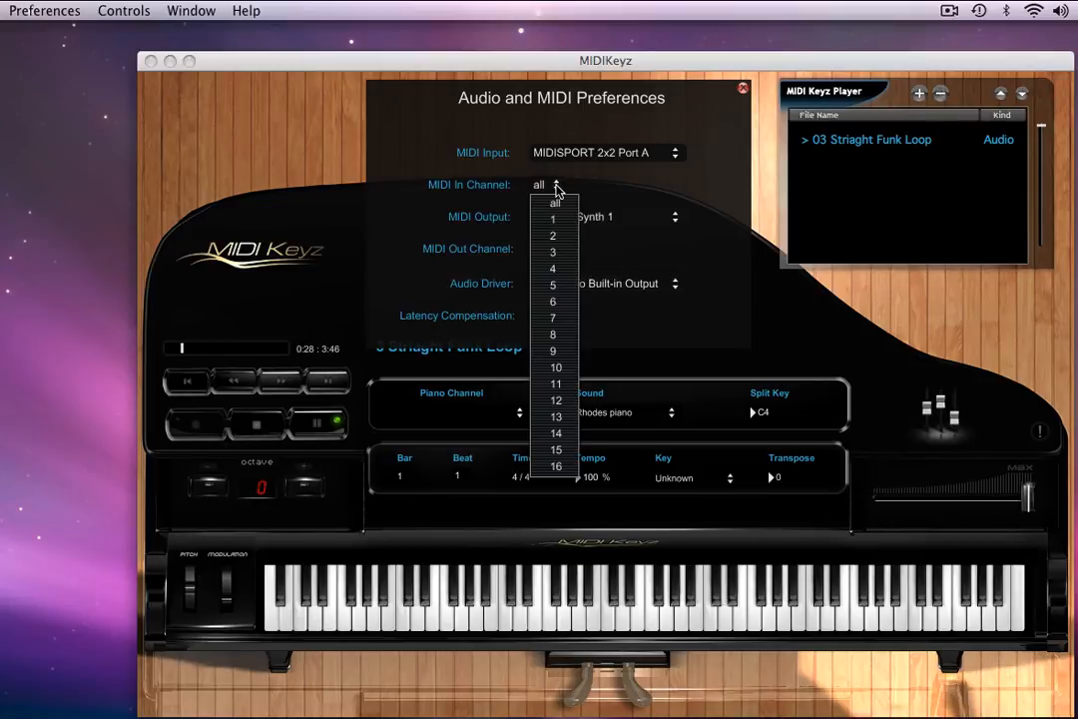
mouse_move(566, 296)
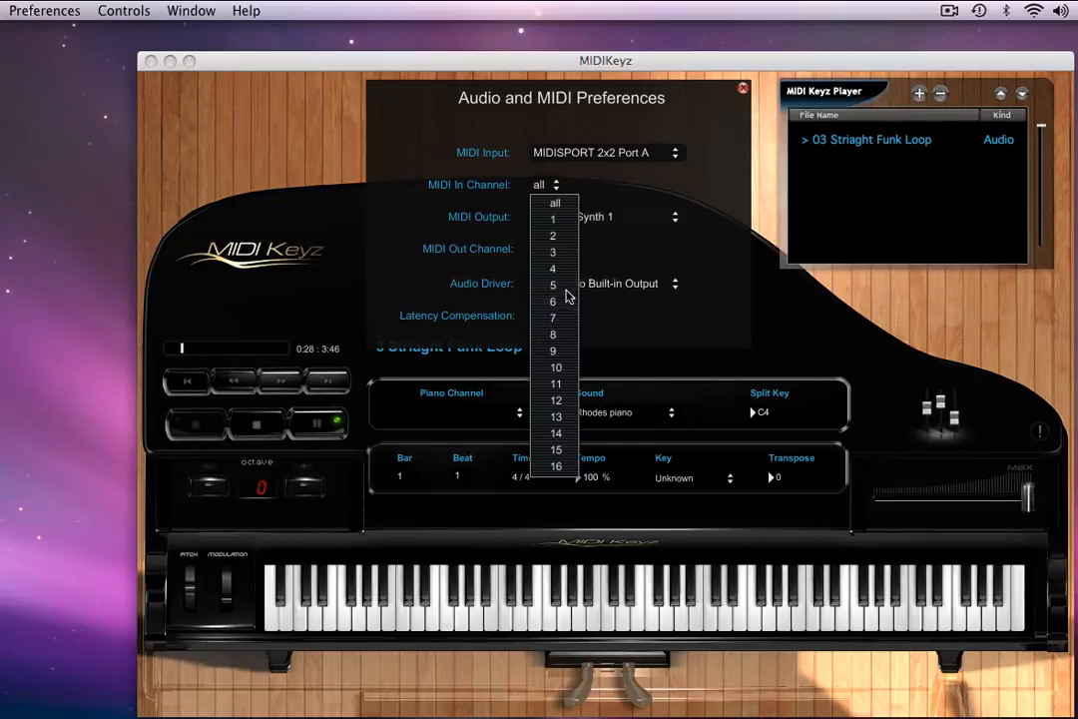
click(551, 203)
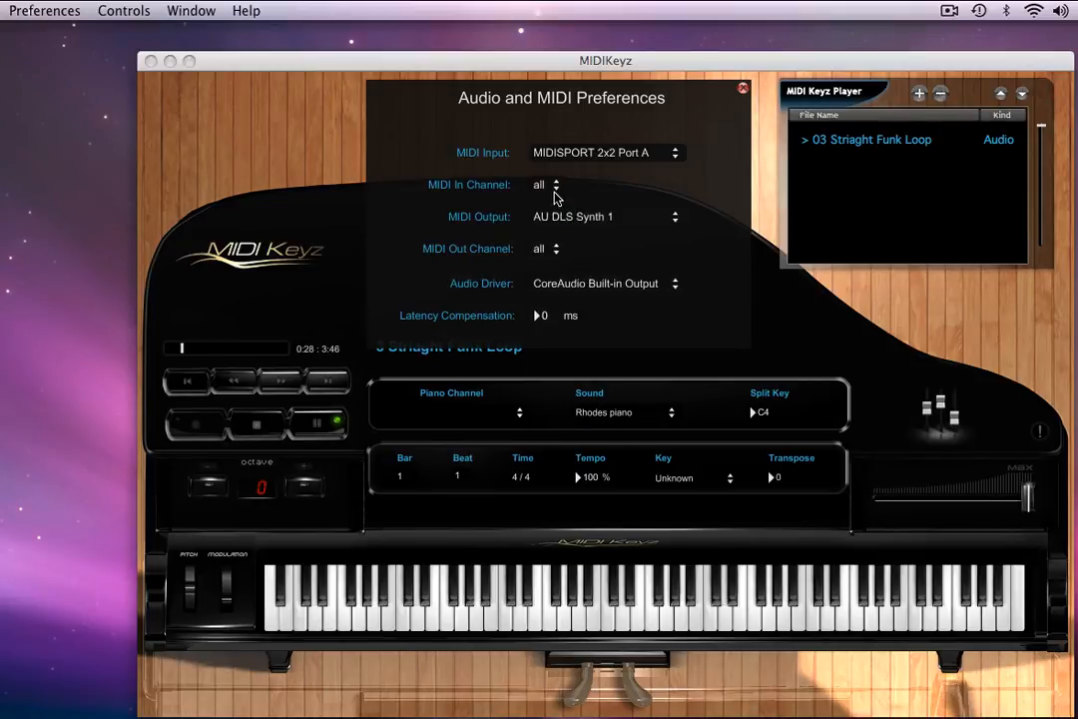
click(555, 184)
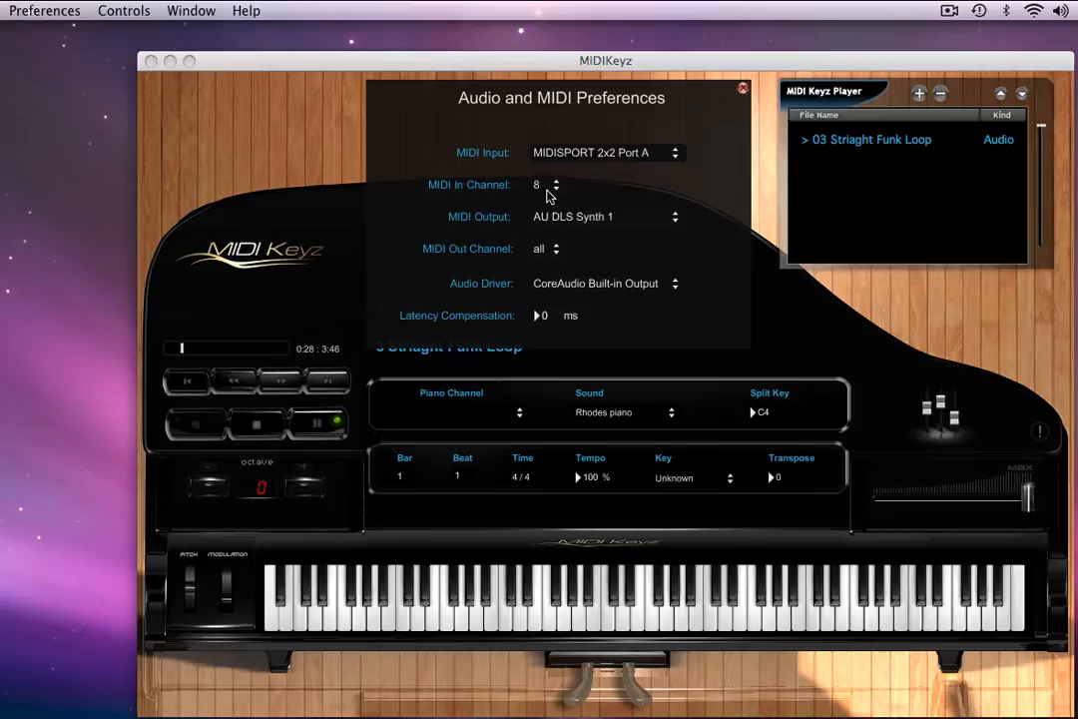
click(555, 183)
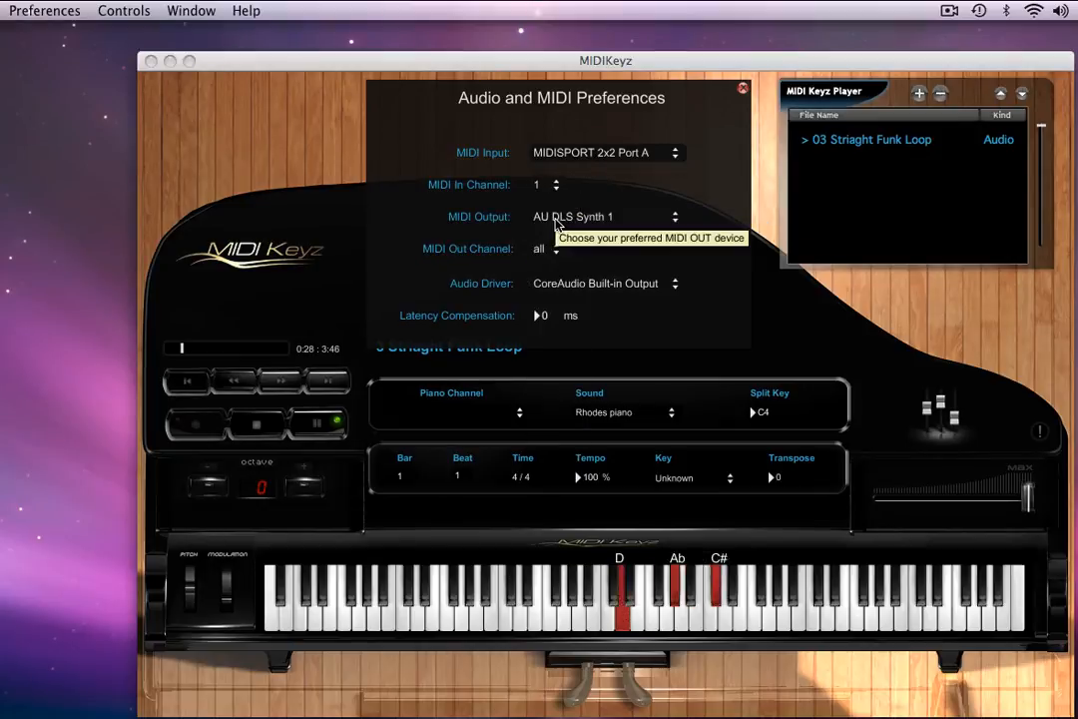
click(551, 183)
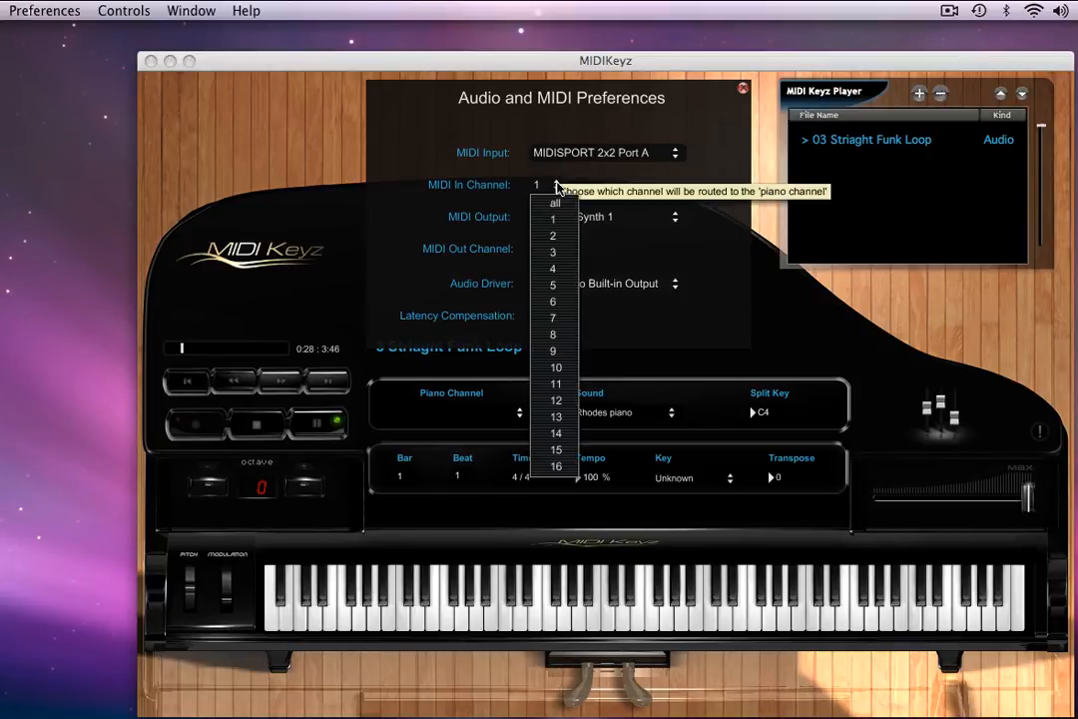
click(555, 449)
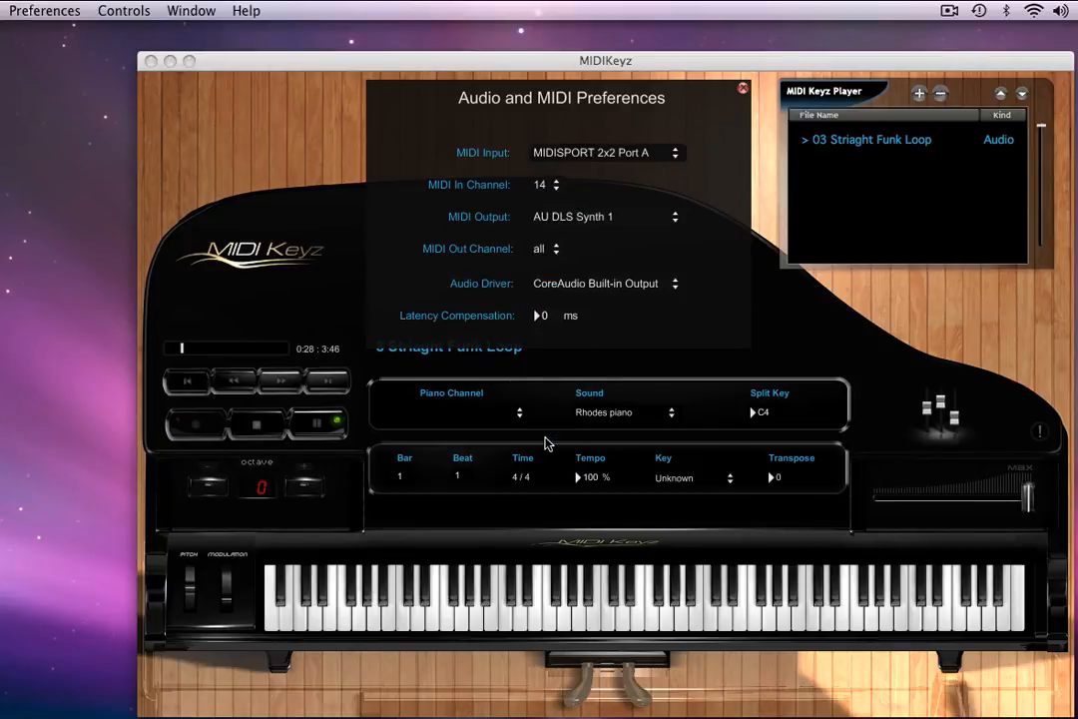
click(555, 183)
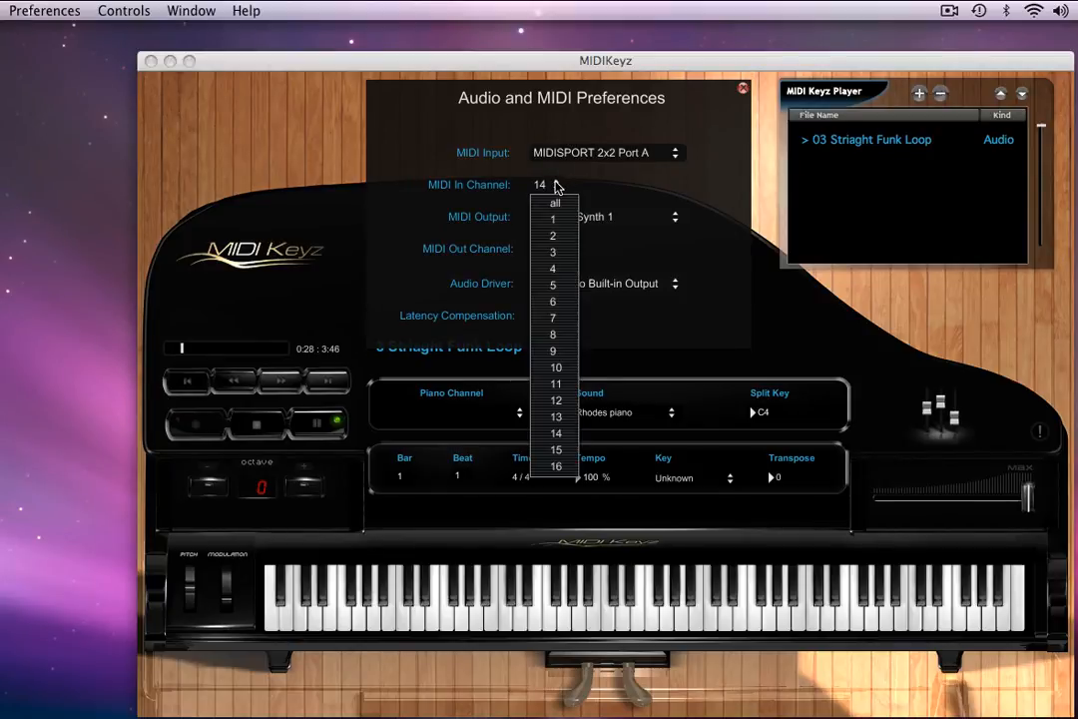
mouse_move(555, 219)
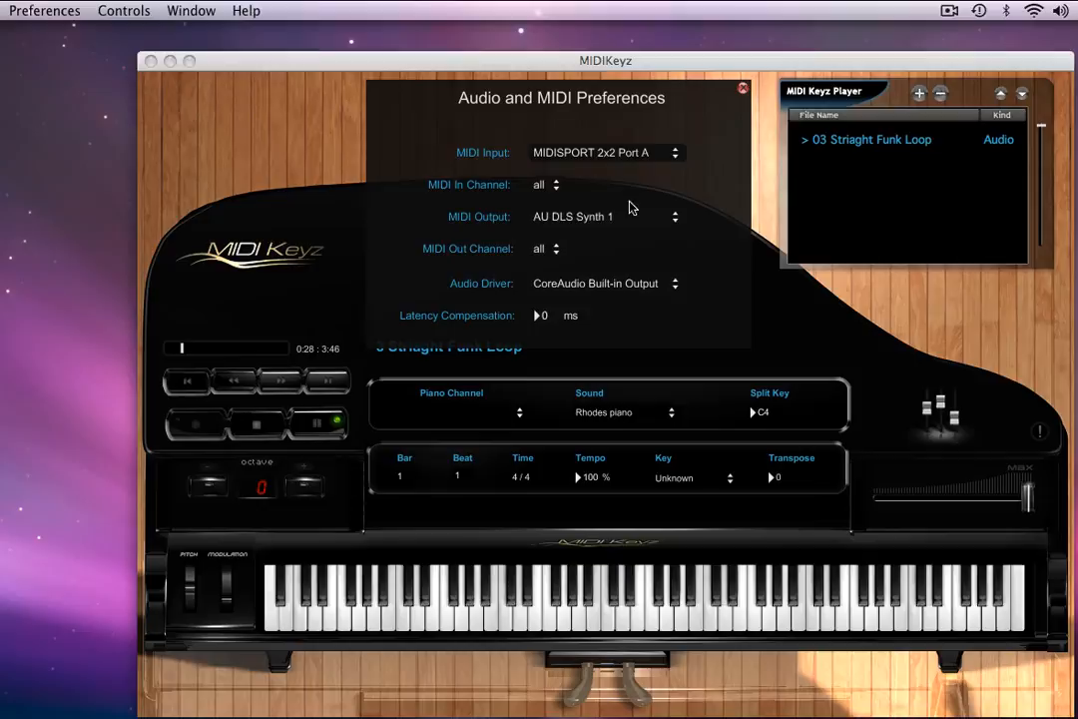
mouse_move(569, 224)
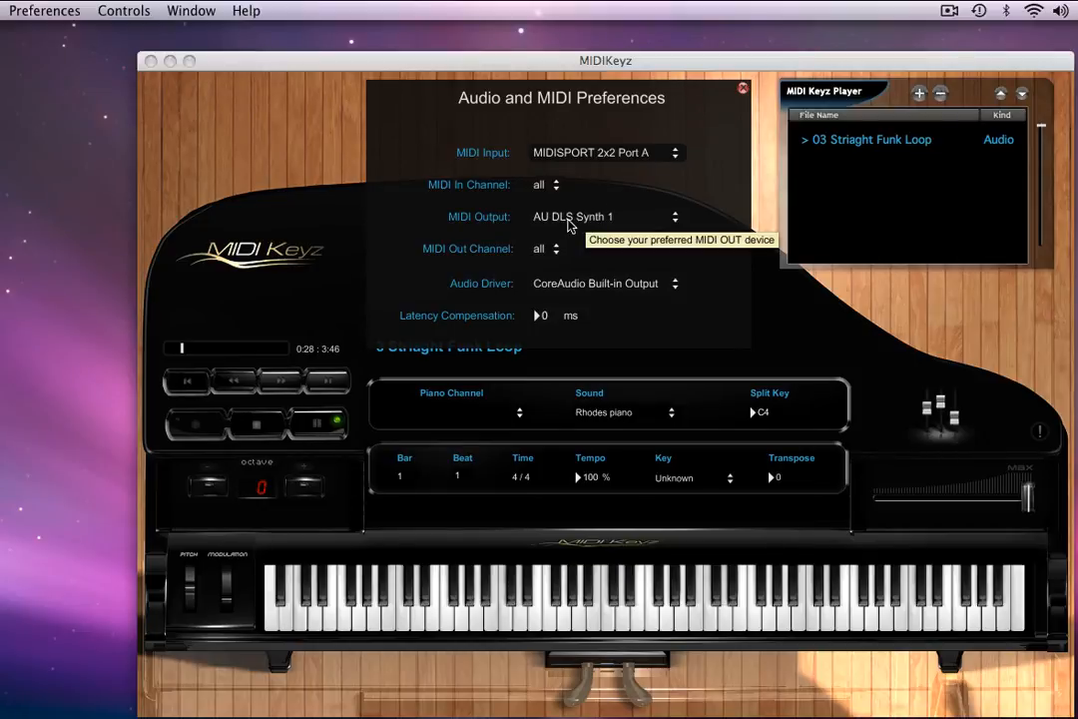
mouse_move(607, 249)
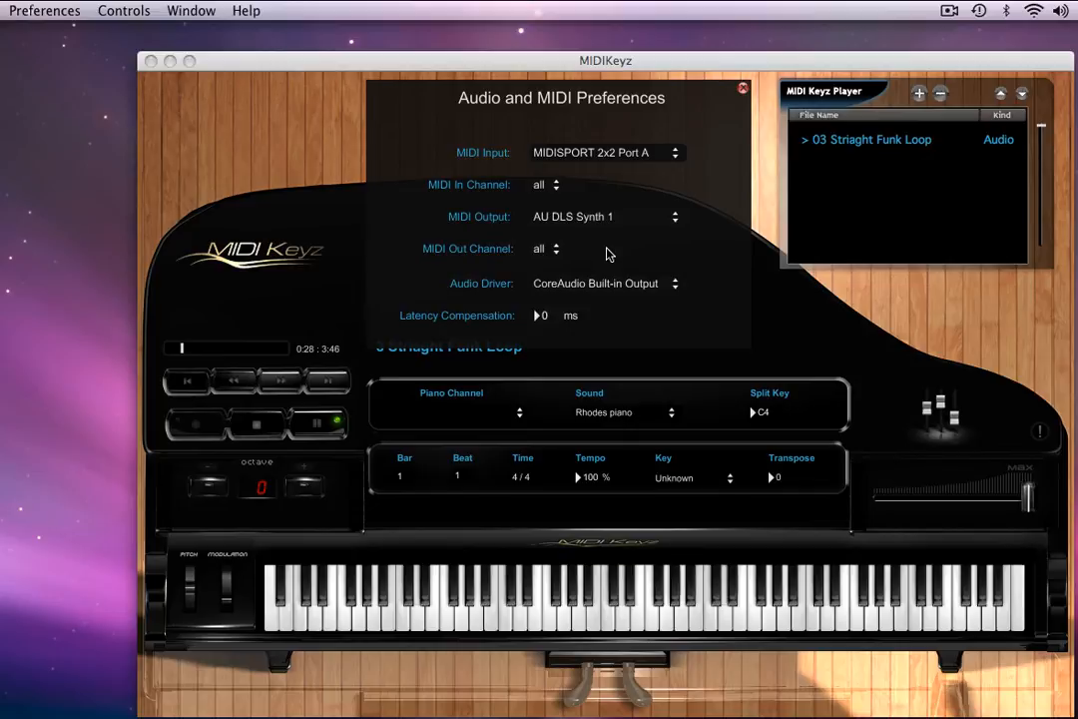
mouse_move(593, 232)
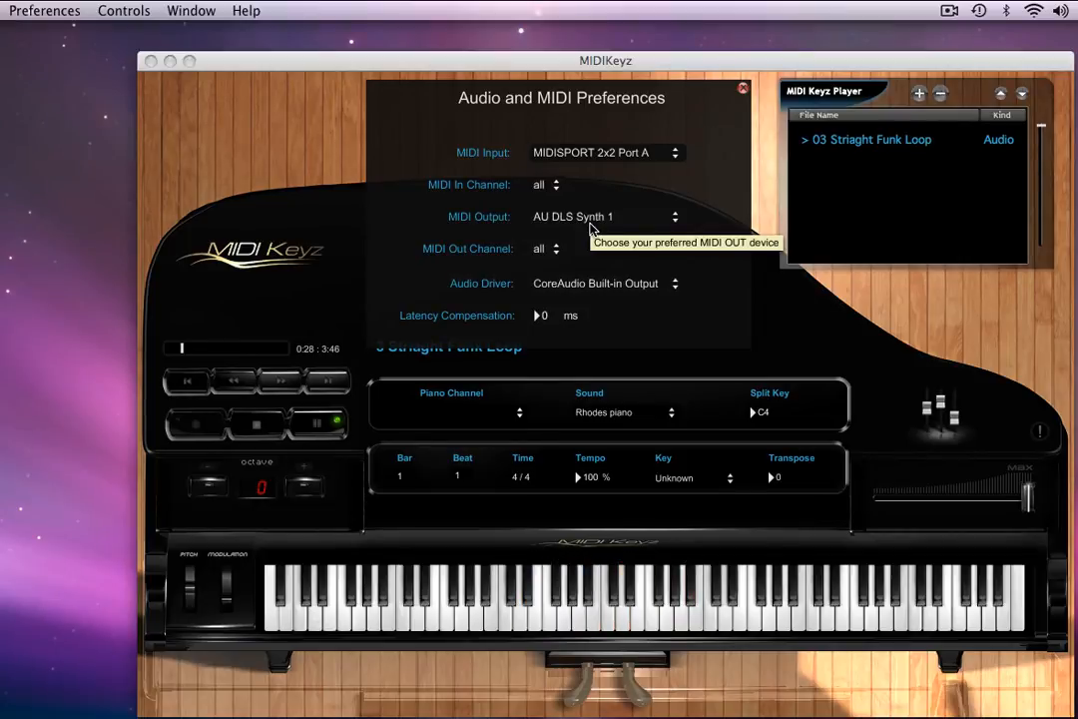
mouse_move(583, 220)
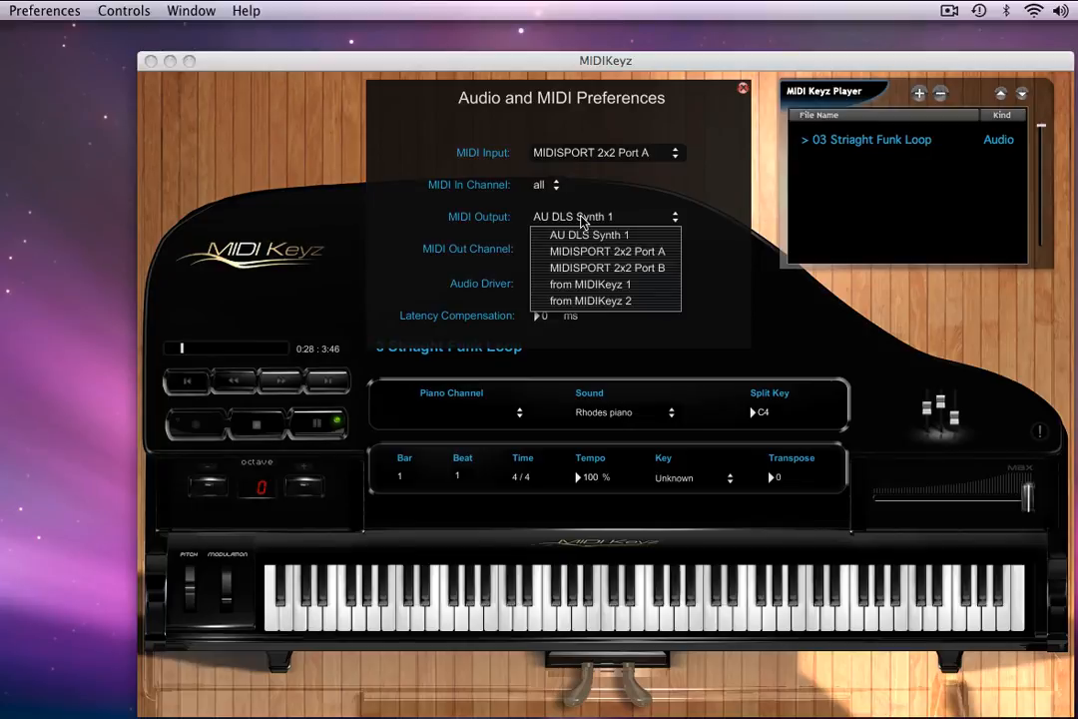
mouse_move(583, 232)
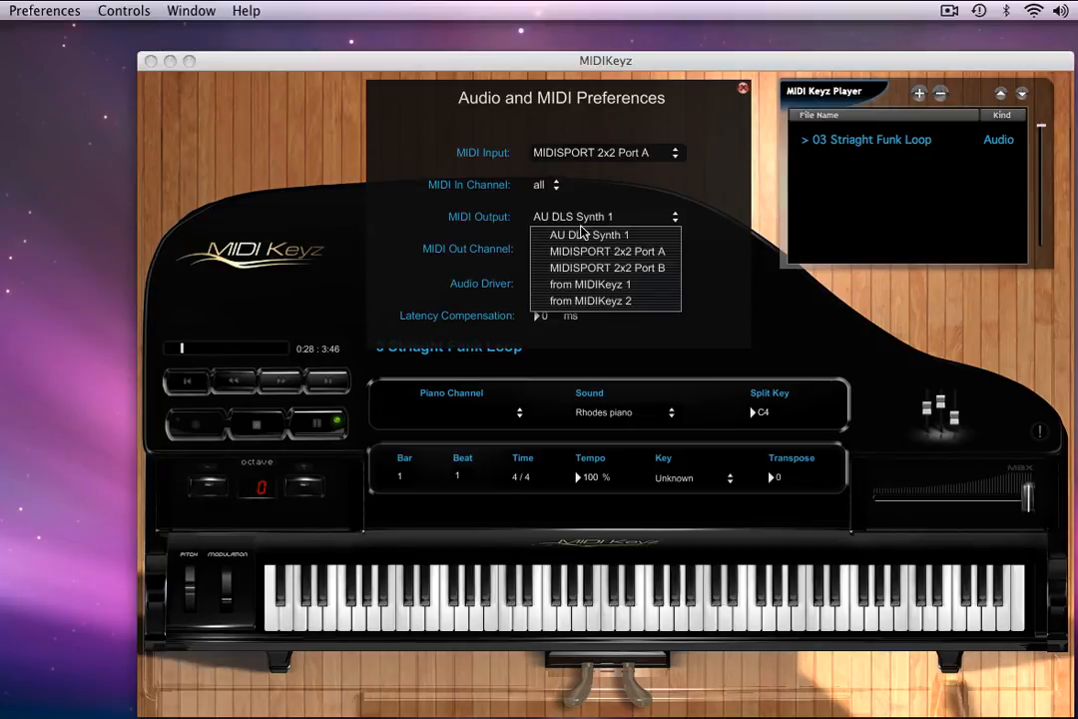
mouse_move(589, 252)
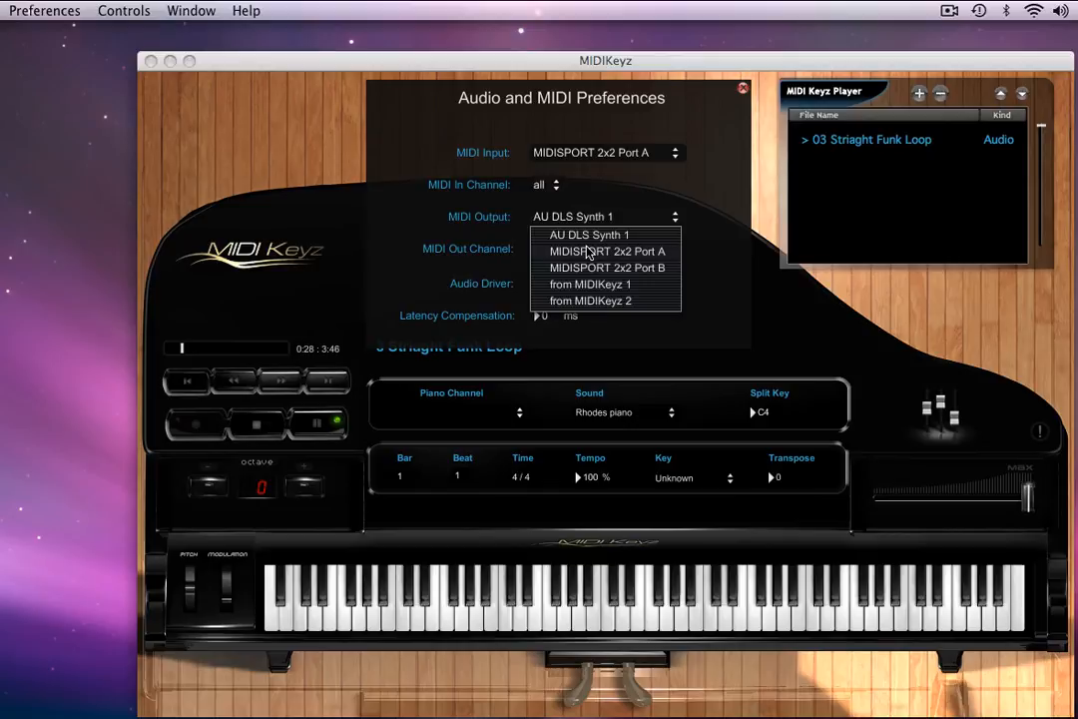
mouse_move(589, 268)
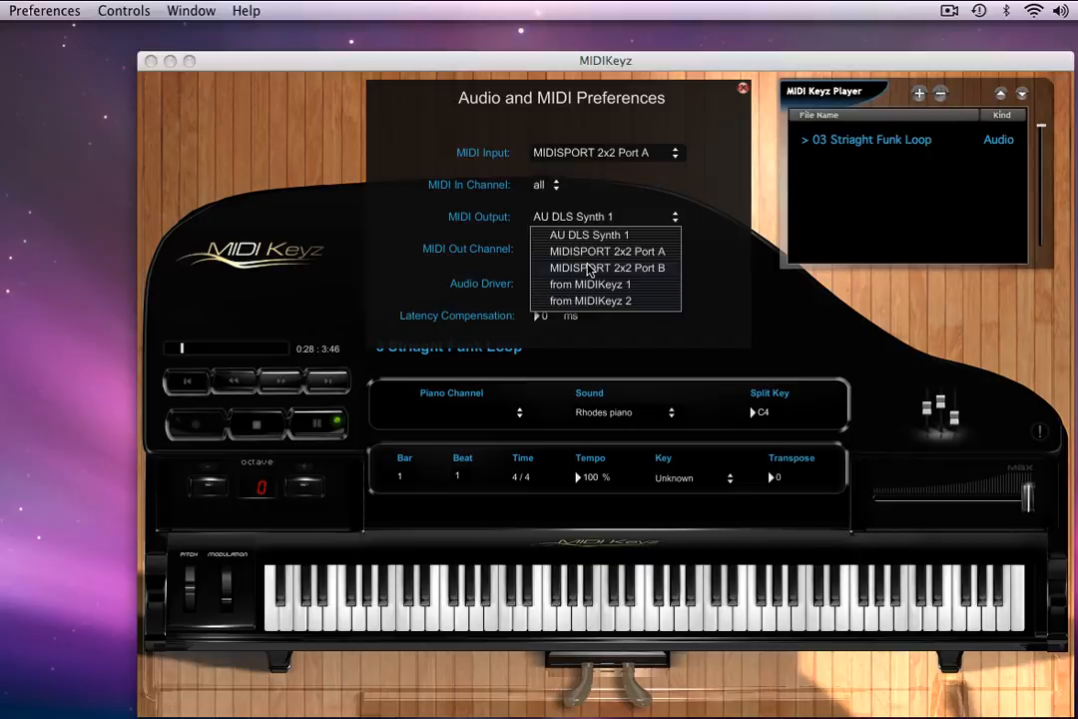
mouse_move(589, 288)
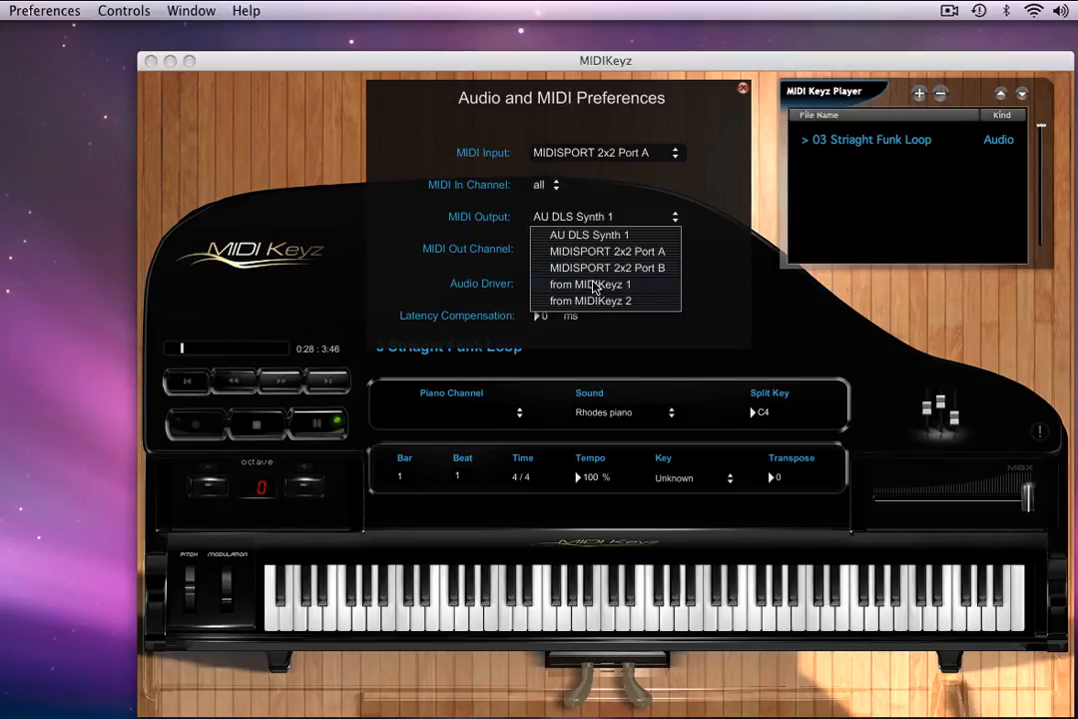
Set MIDI output to 'from MIDIKeyz 1', then list the output destinations again.
click(591, 284)
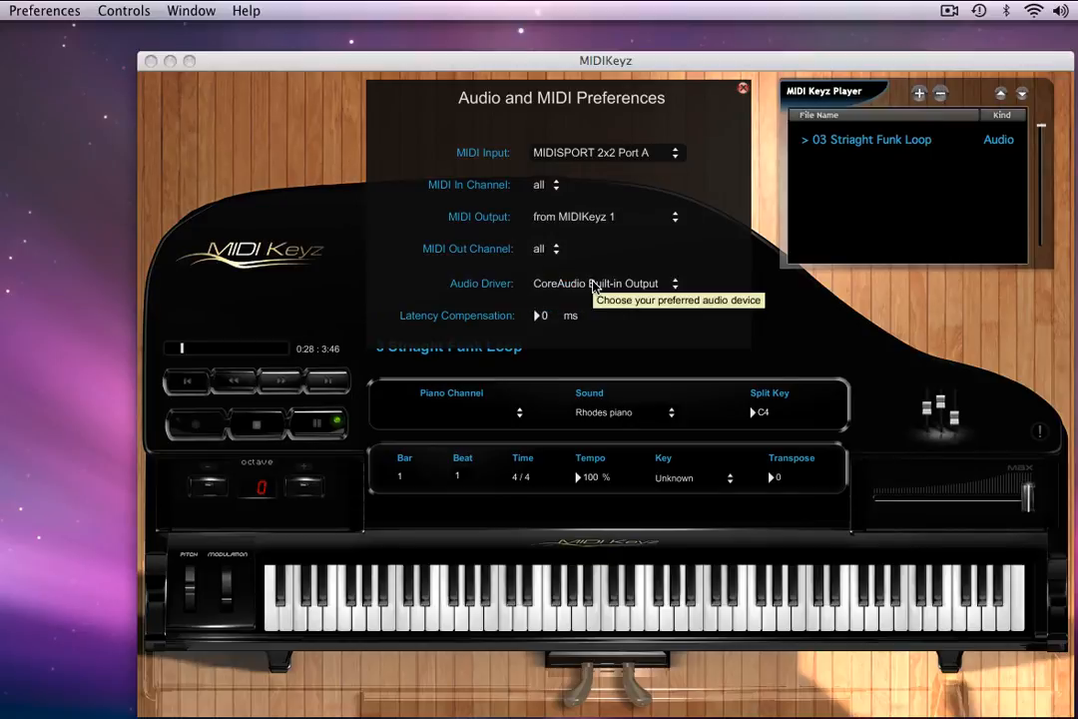
mouse_move(487, 626)
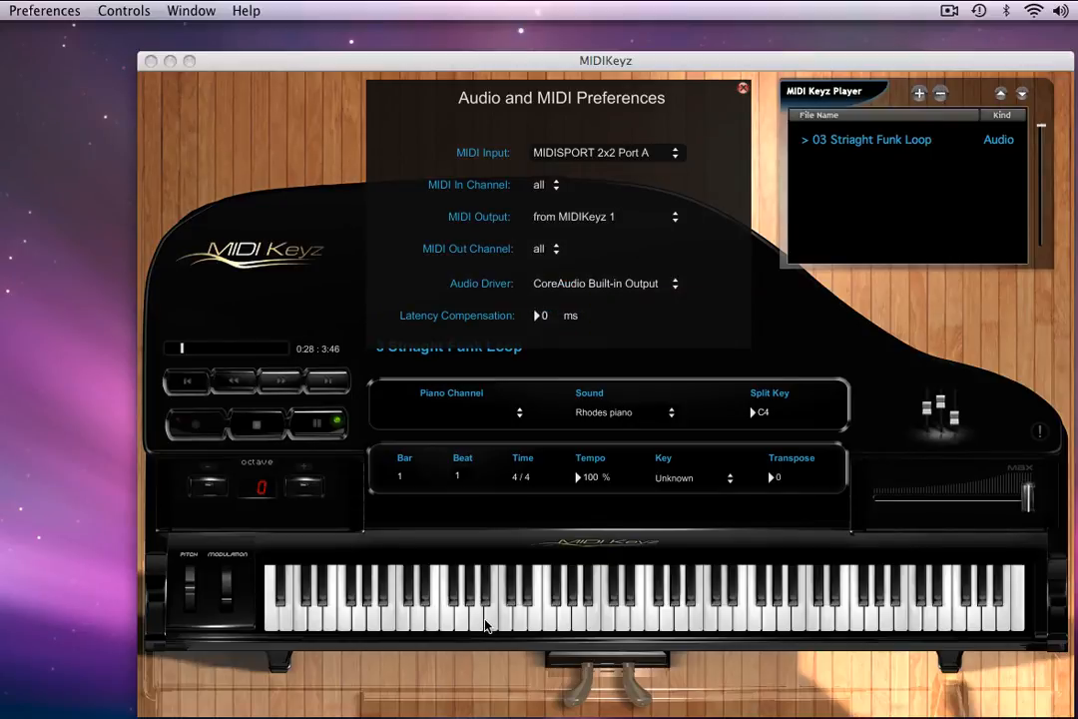
mouse_move(686, 252)
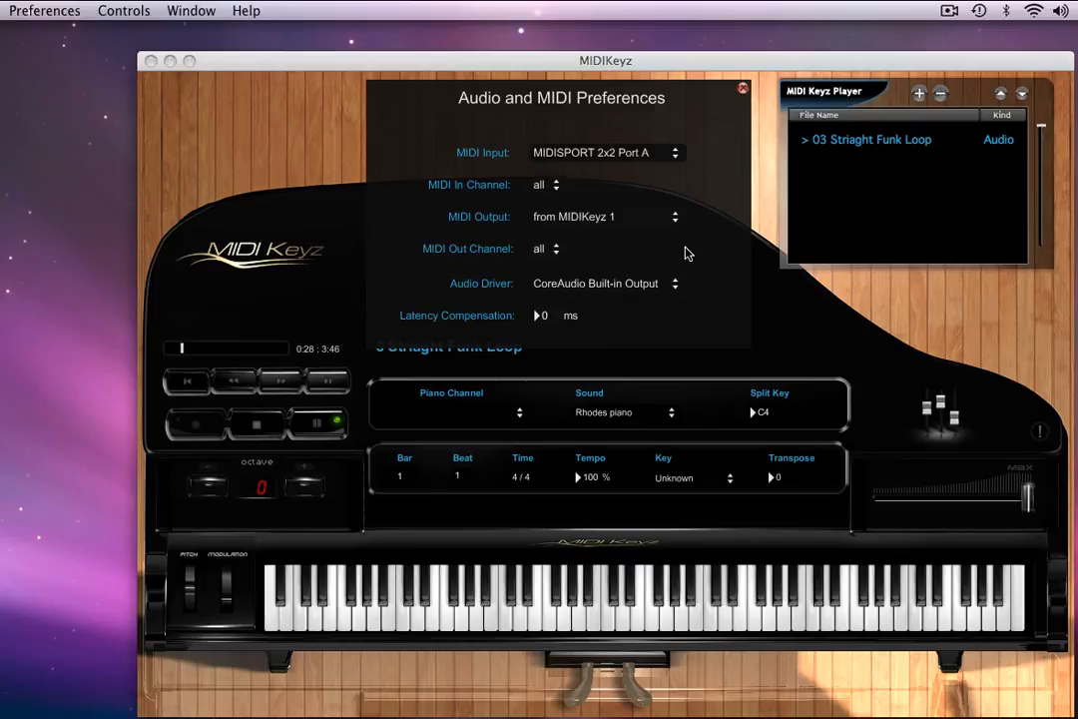
mouse_move(715, 267)
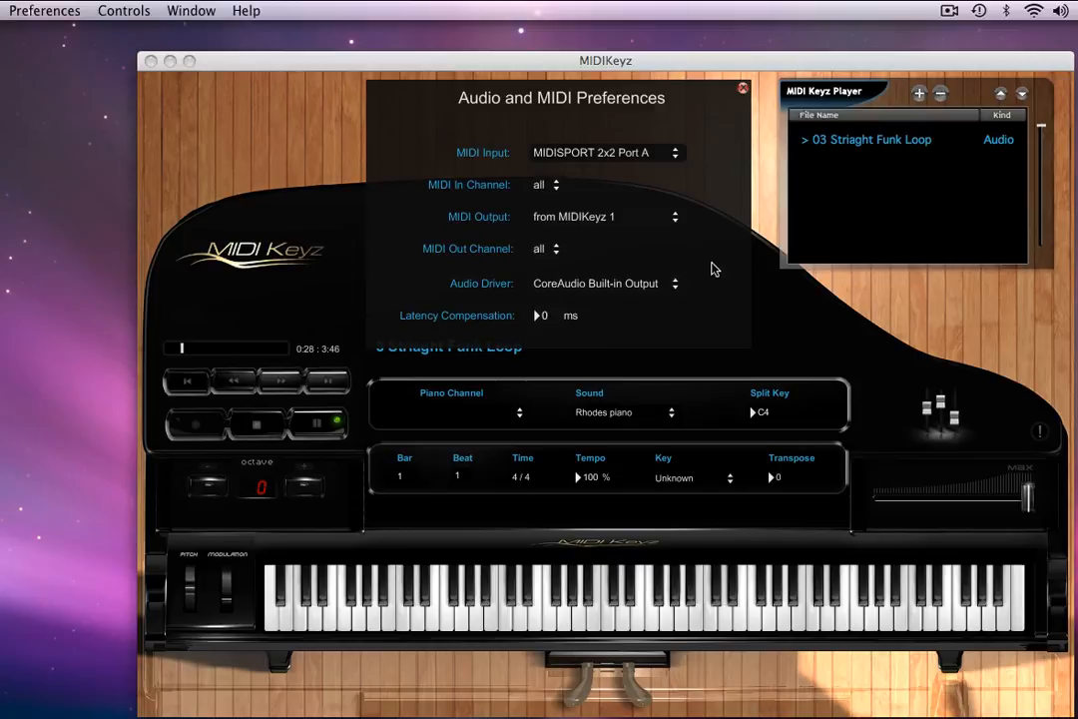
mouse_move(714, 295)
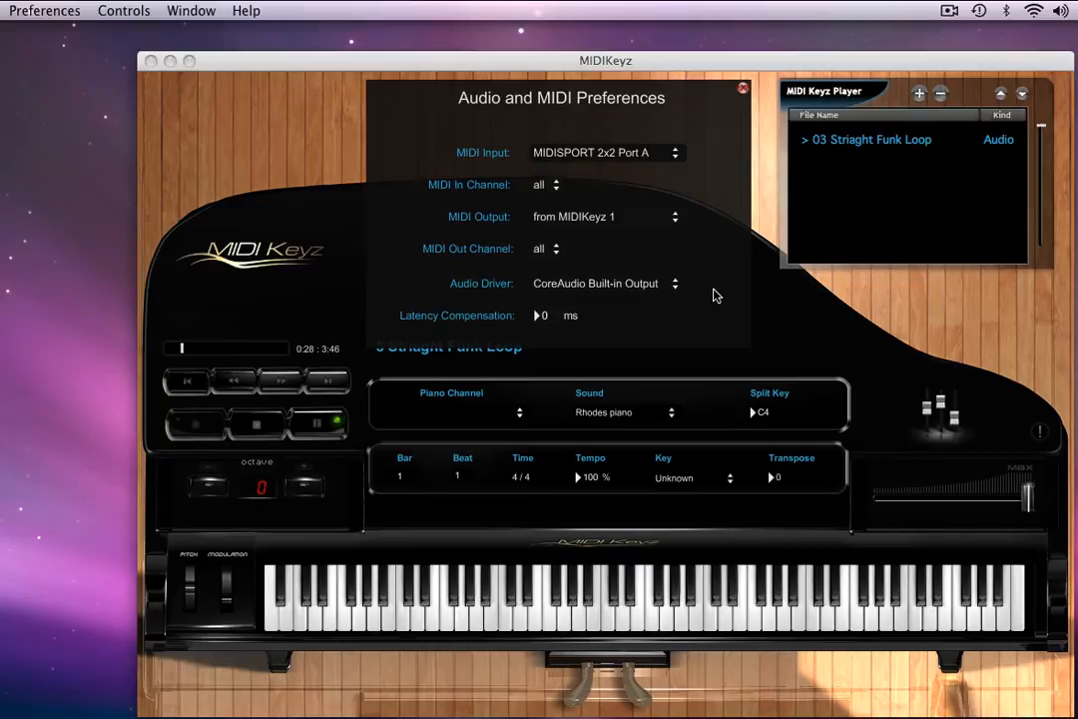
click(603, 216)
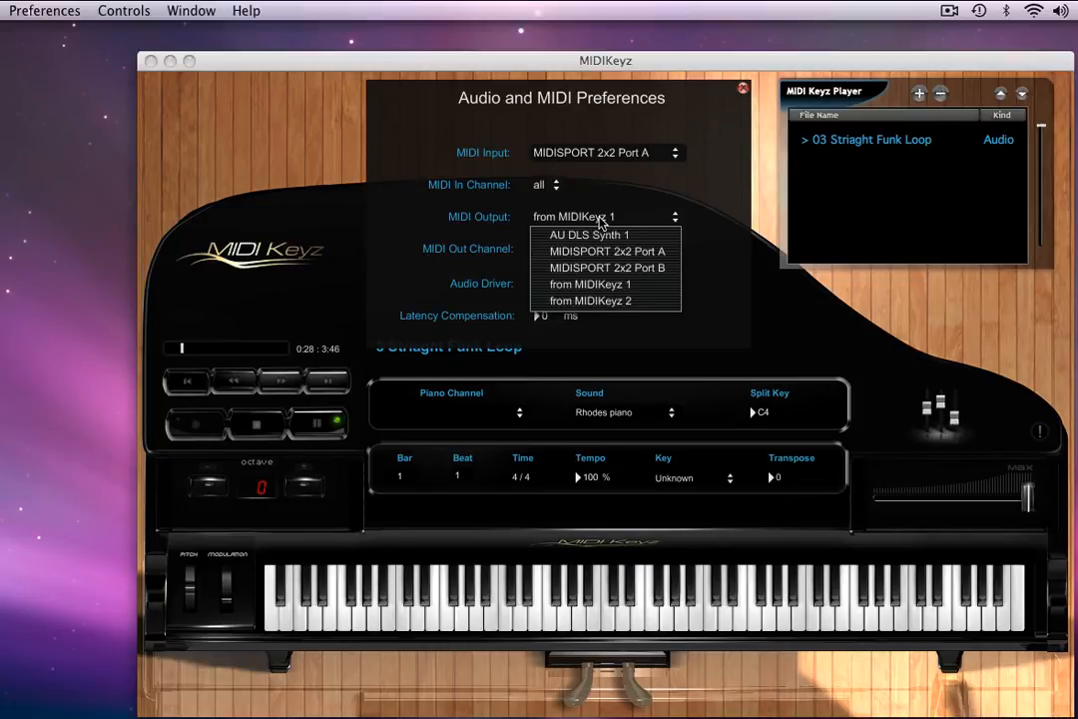
Route MIDI output to AU DLS Synth 1.
click(587, 234)
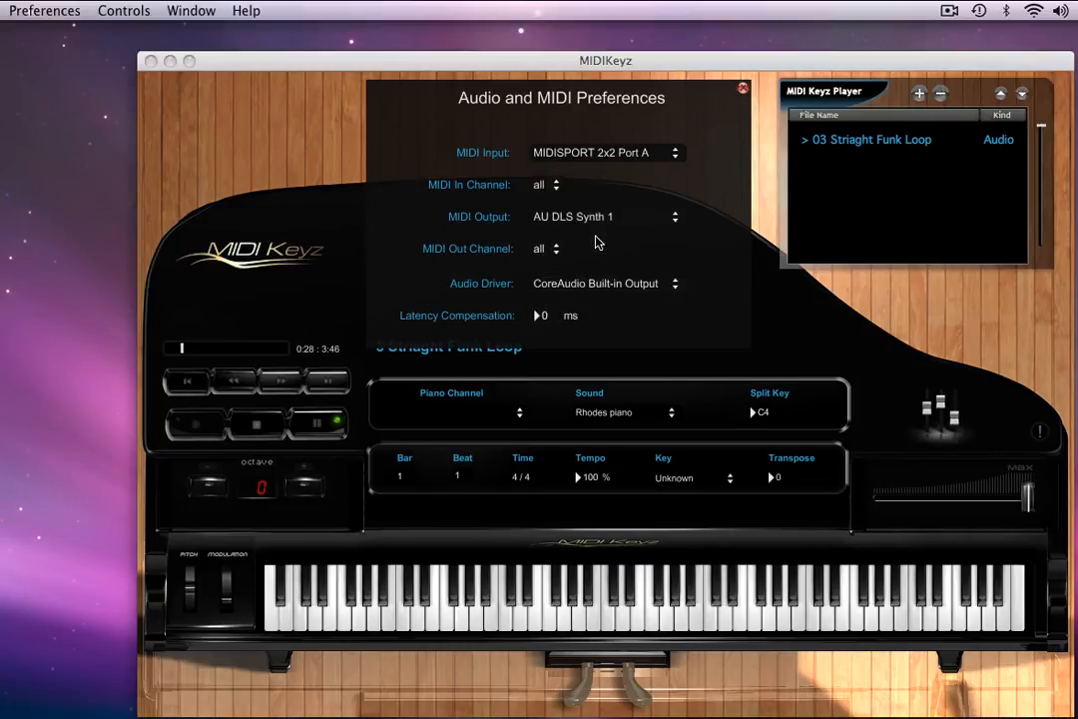
mouse_move(627, 259)
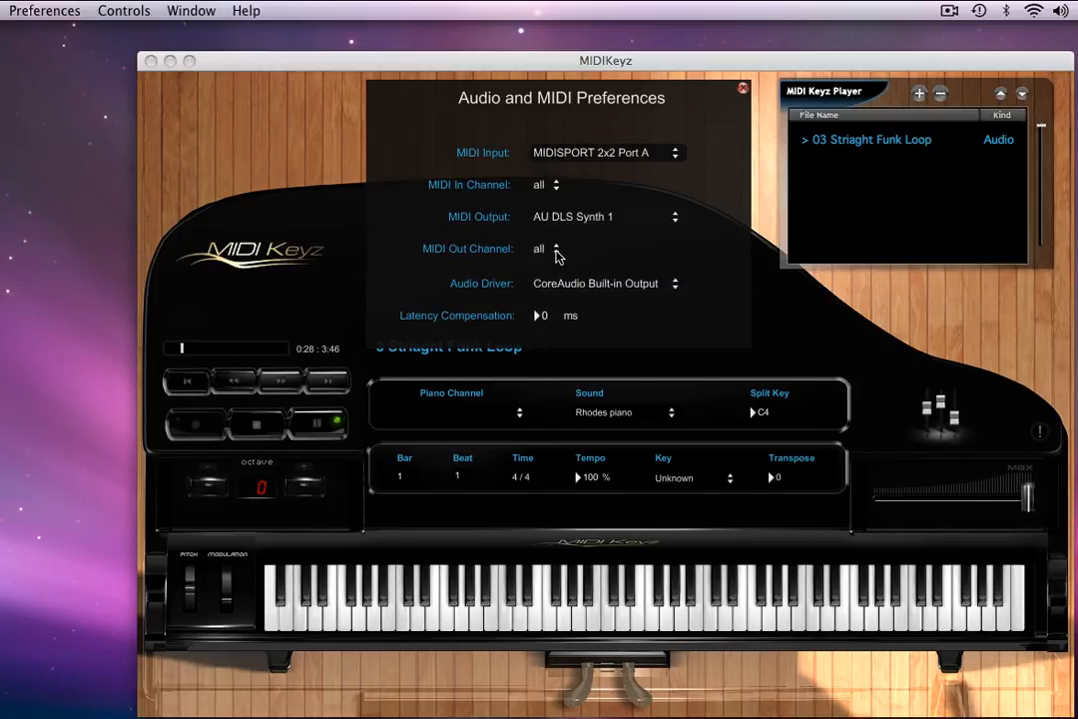
mouse_move(599, 292)
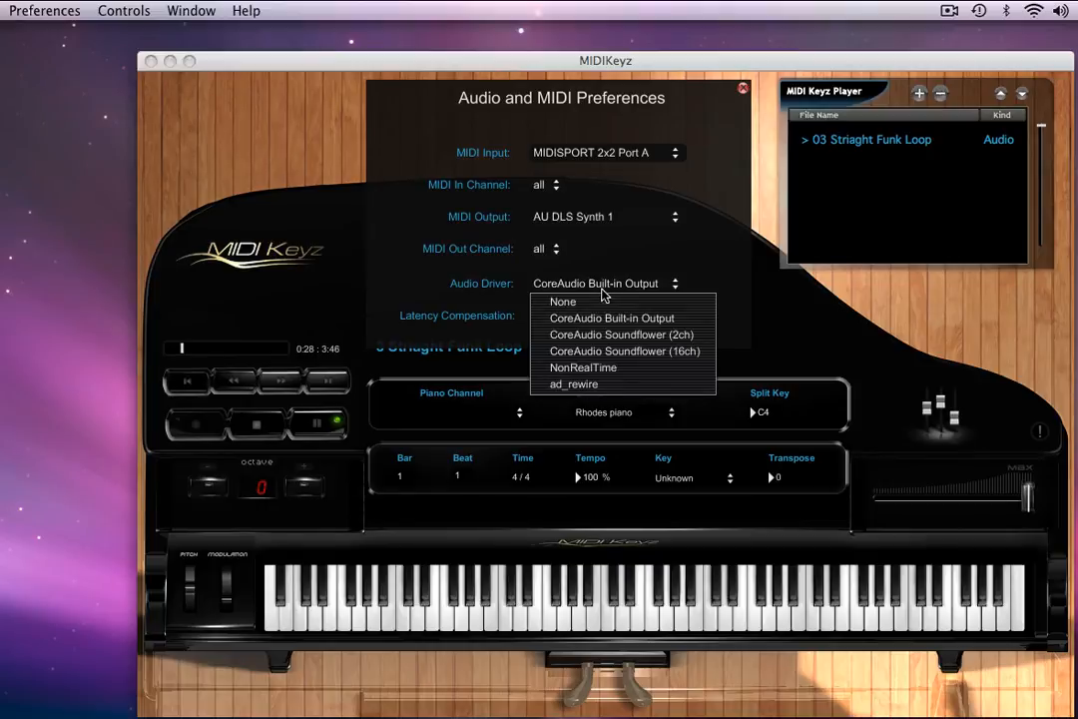
click(609, 317)
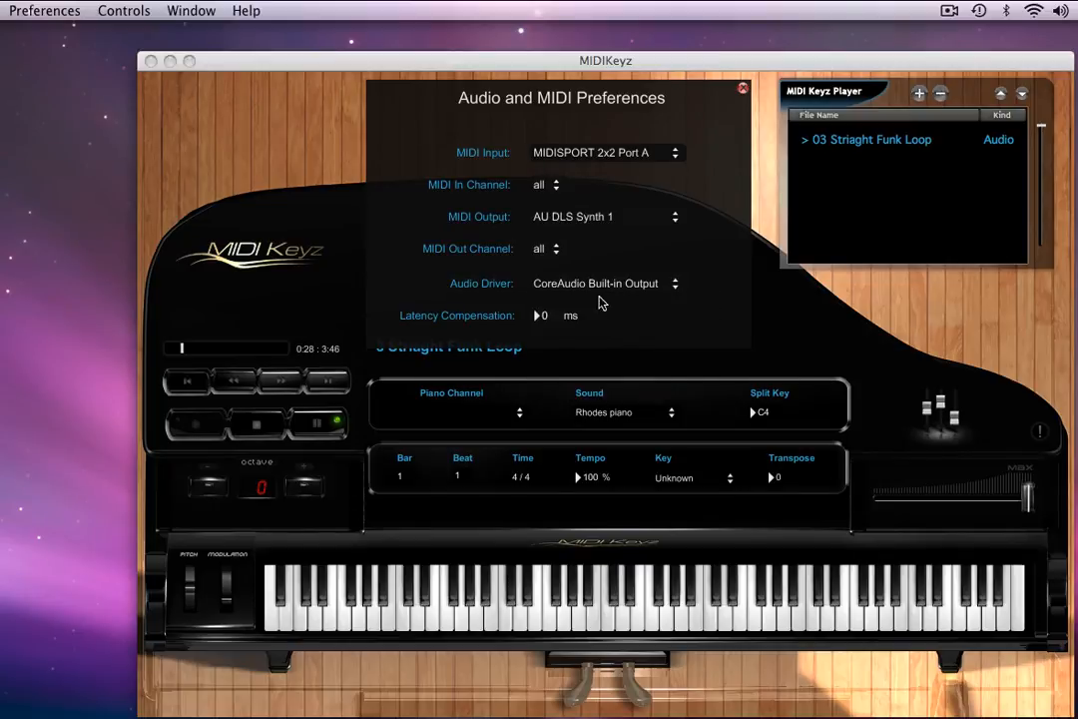
mouse_move(578, 222)
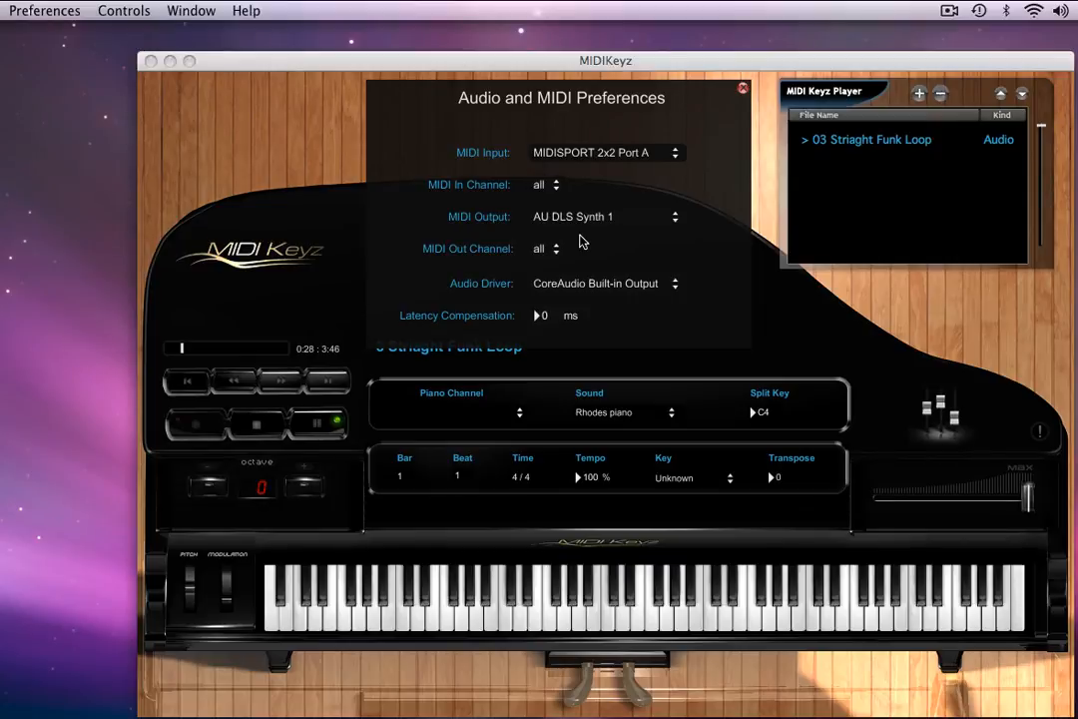
mouse_move(569, 287)
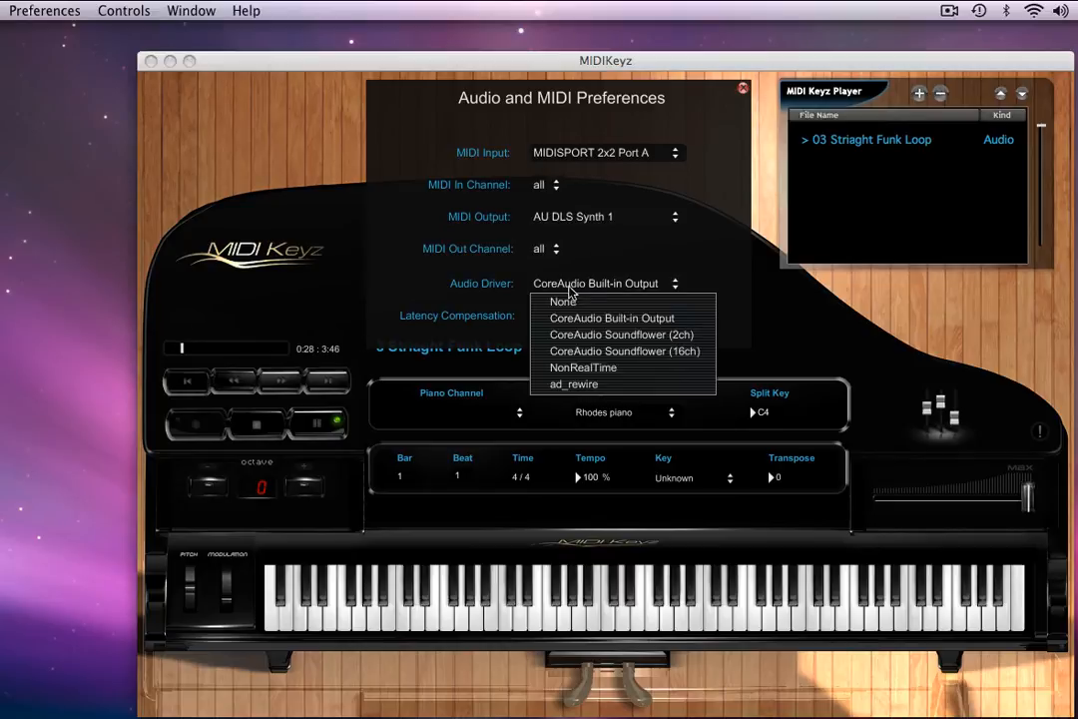
mouse_move(579, 330)
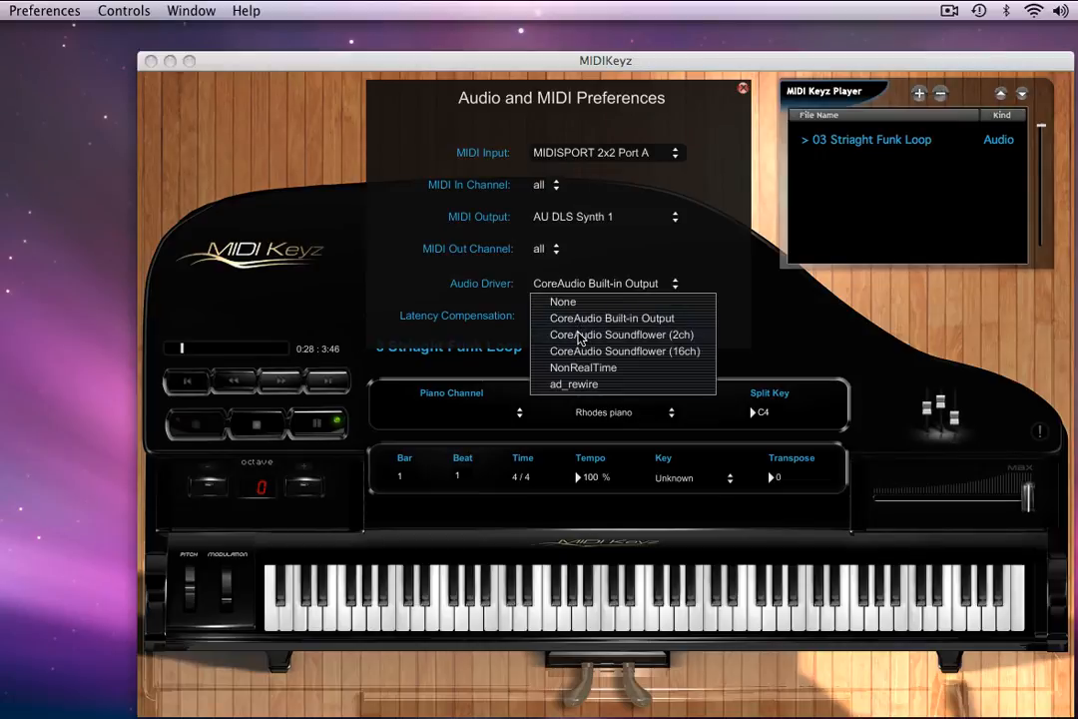
mouse_move(582, 352)
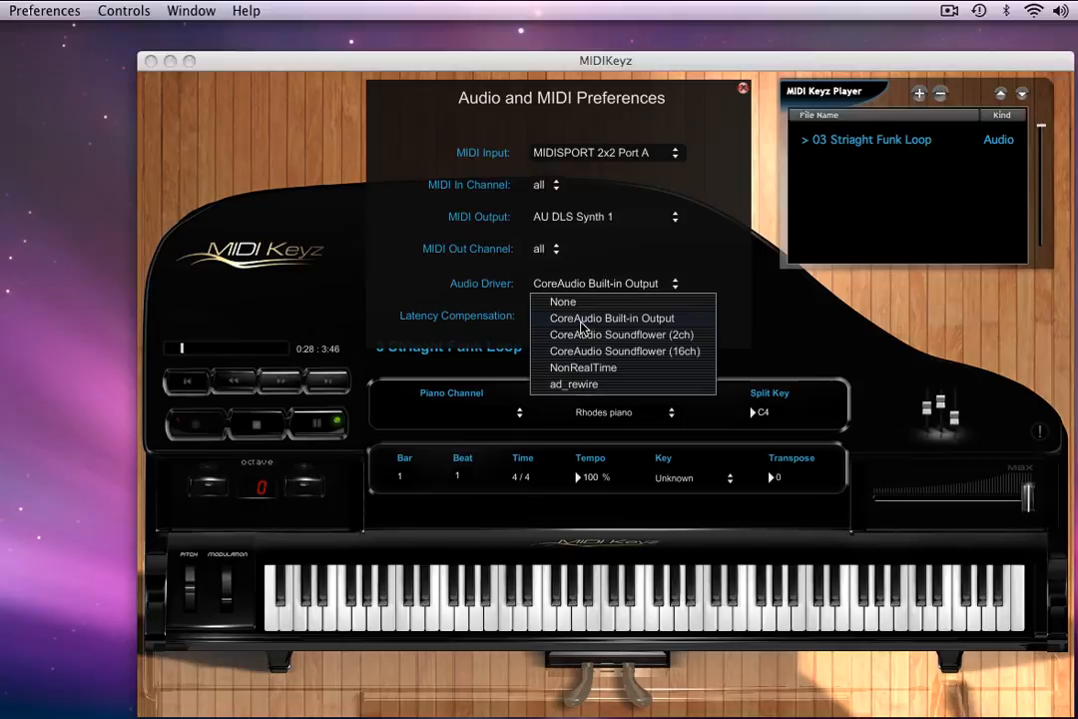
click(611, 317)
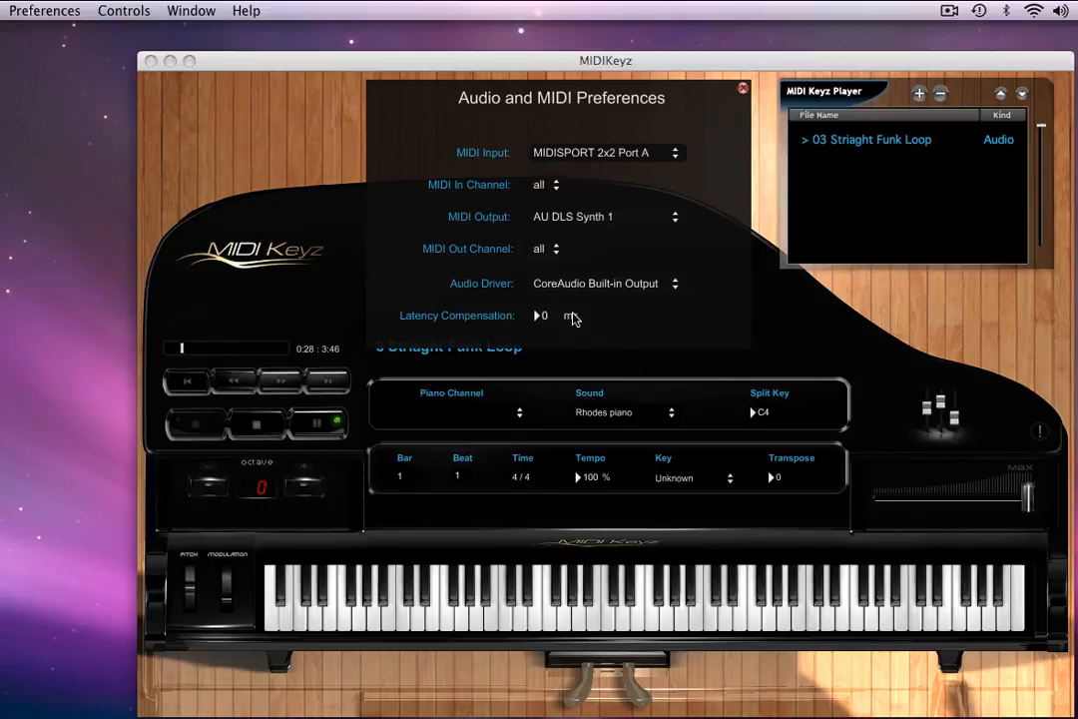
mouse_move(667, 222)
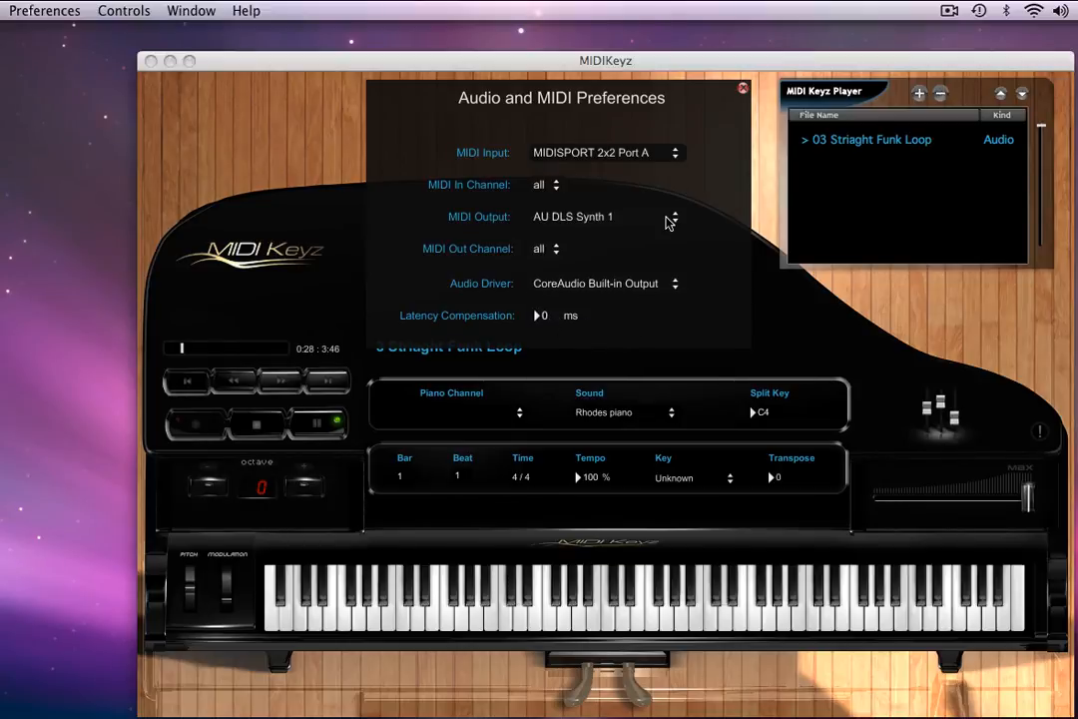
mouse_move(710, 164)
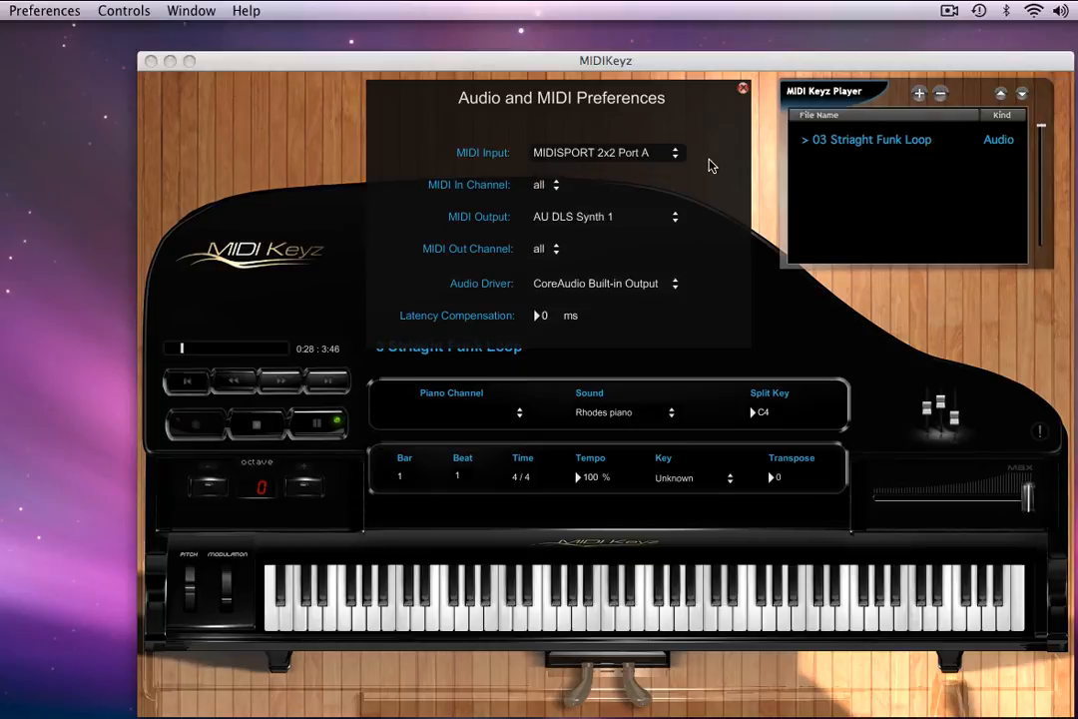
mouse_move(739, 103)
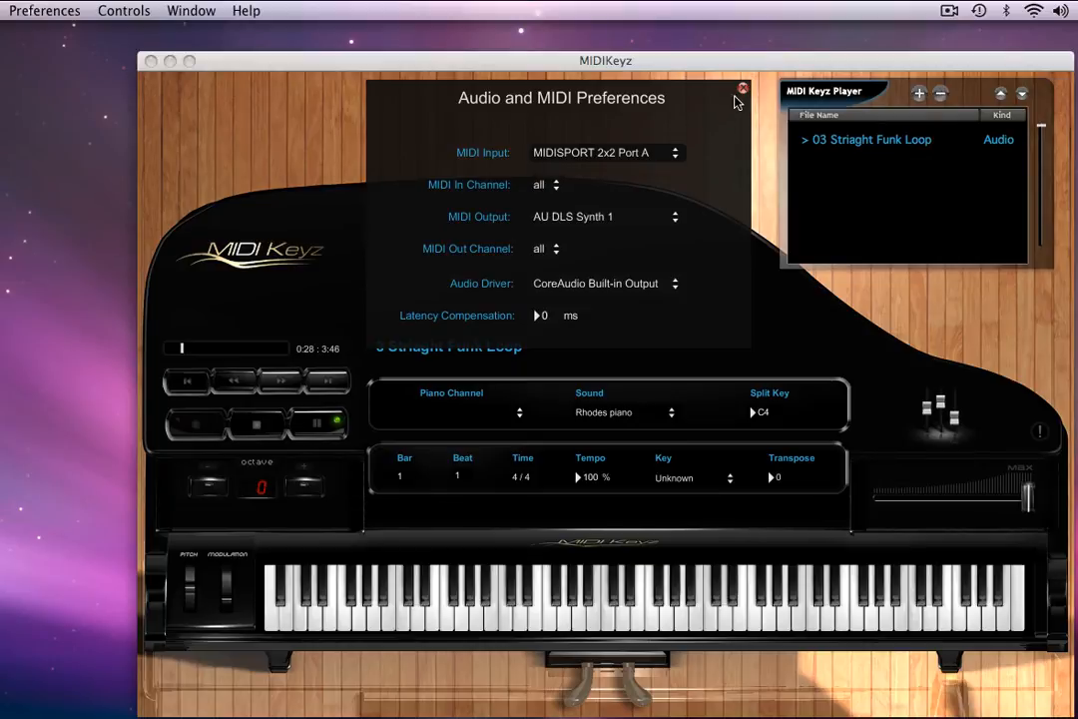
mouse_move(743, 96)
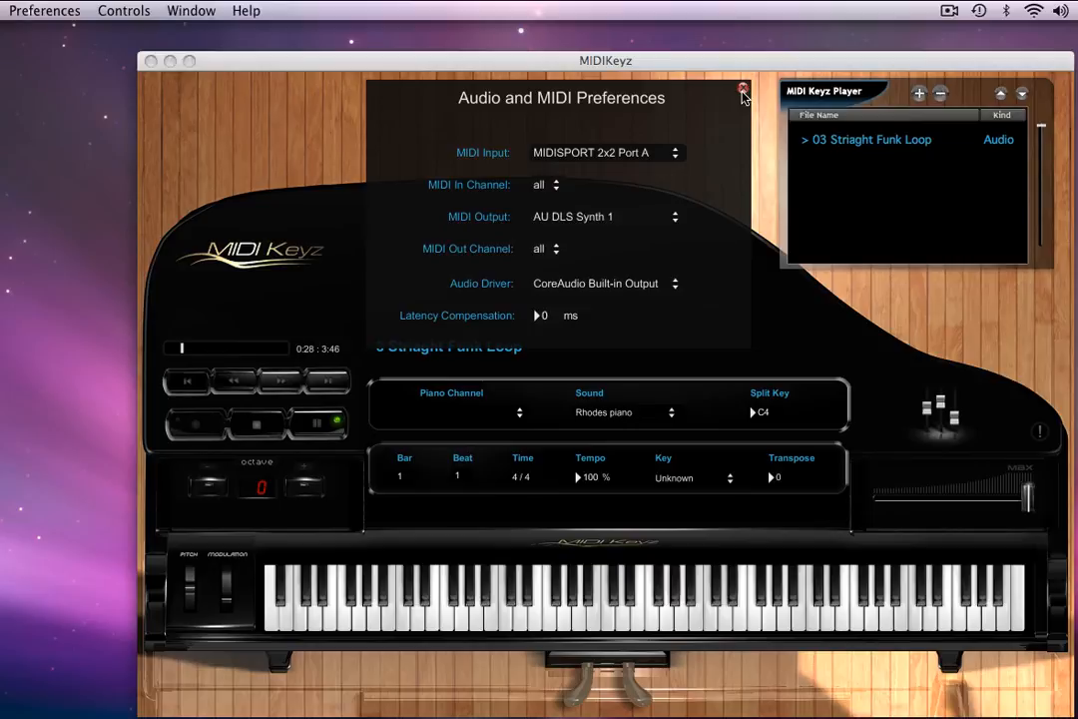
Dismiss the Audio and MIDI Preferences to practice with the funk loop.
click(736, 92)
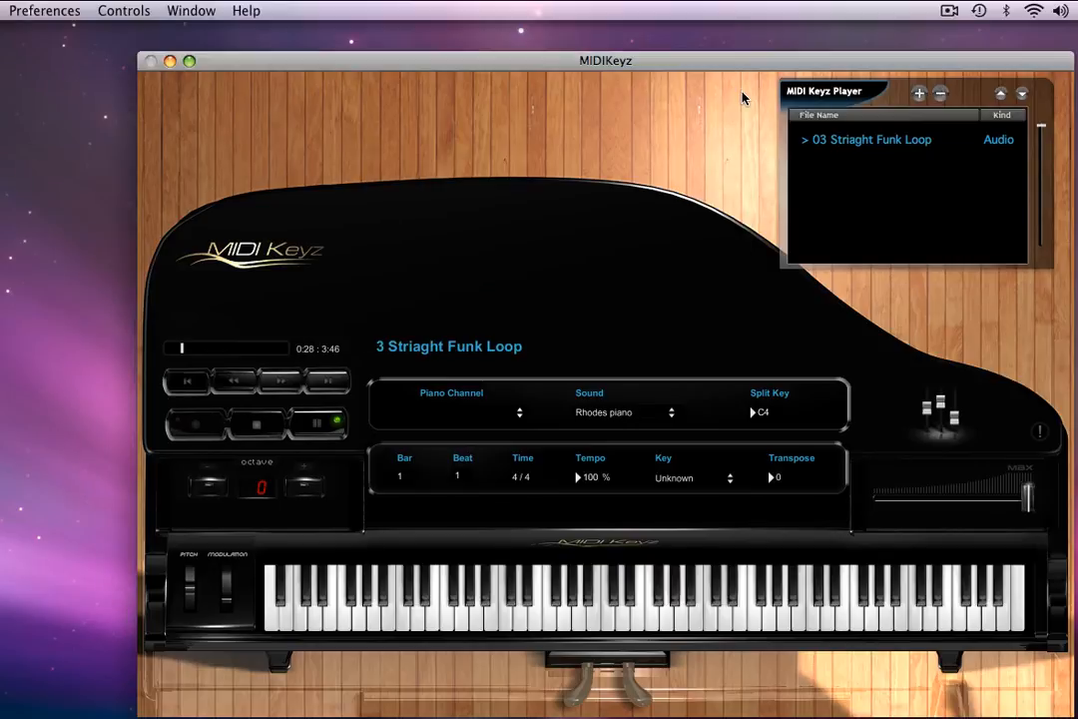
mouse_move(822, 148)
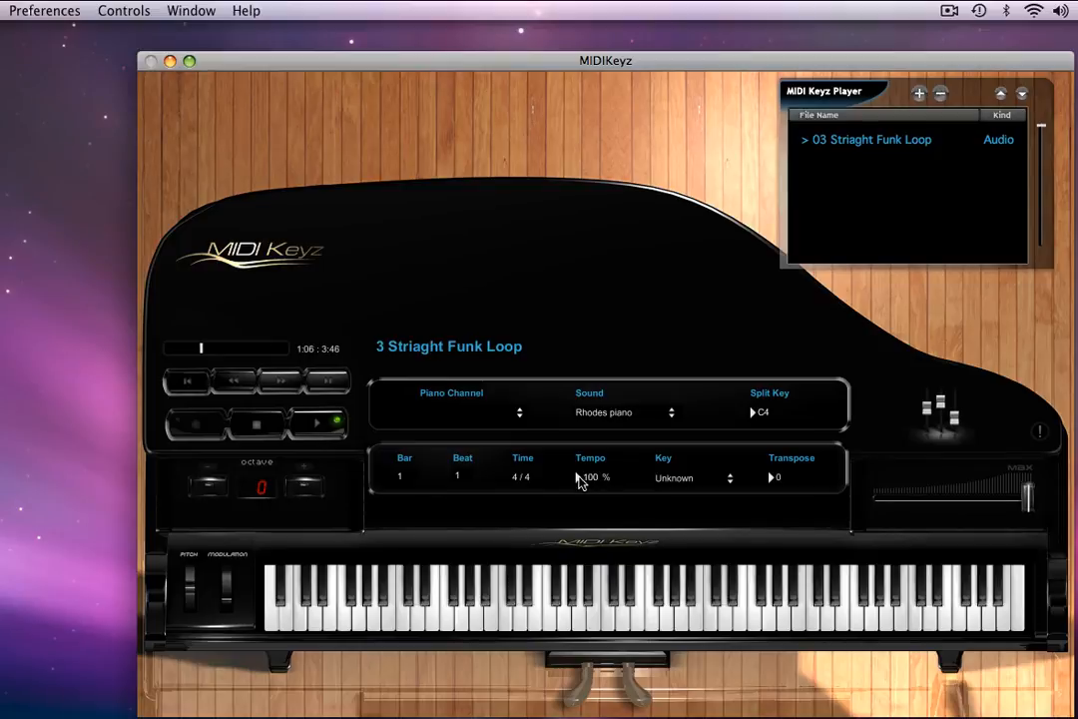
mouse_move(579, 483)
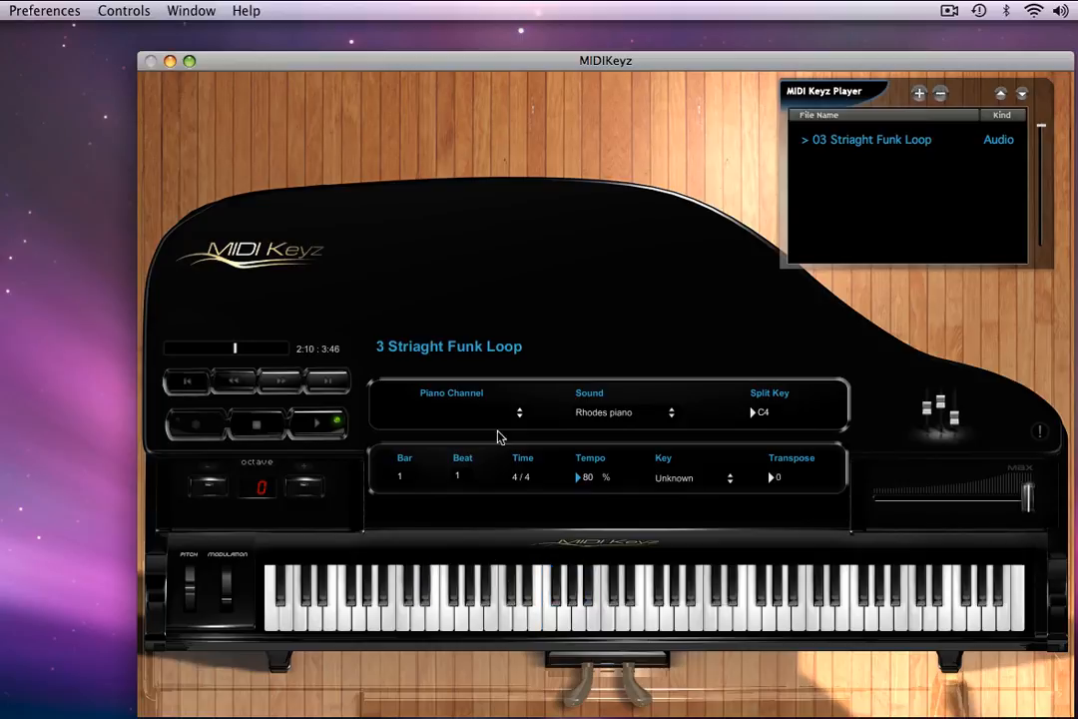
mouse_move(319, 423)
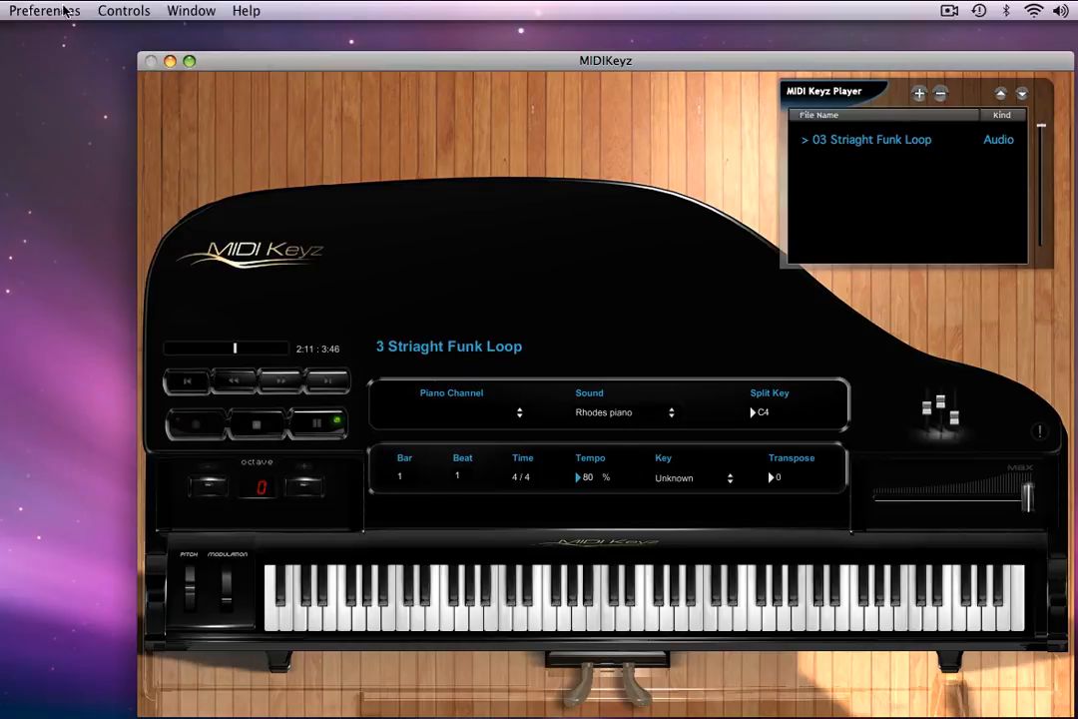
click(44, 10)
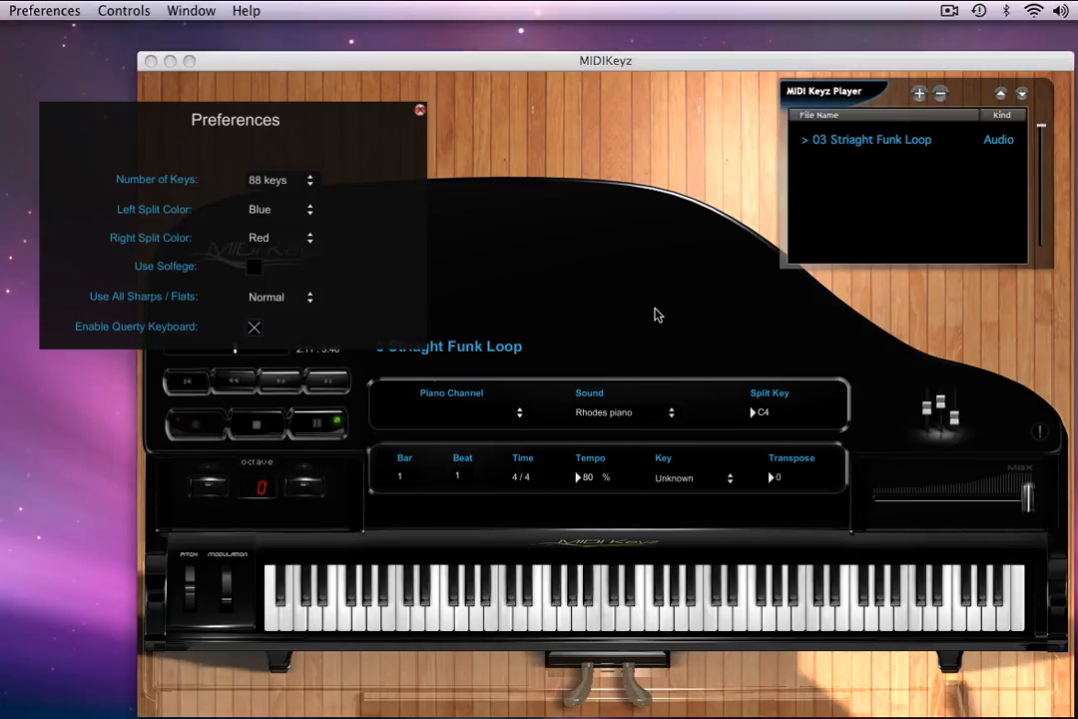
drag(236, 119, 507, 156)
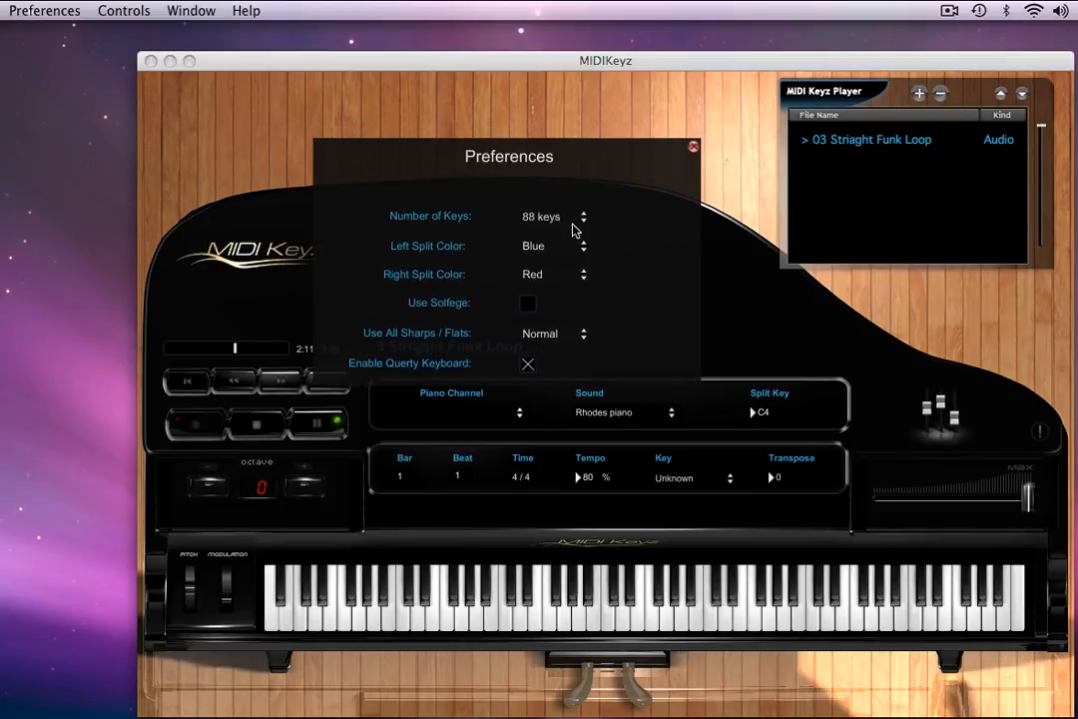
mouse_move(559, 330)
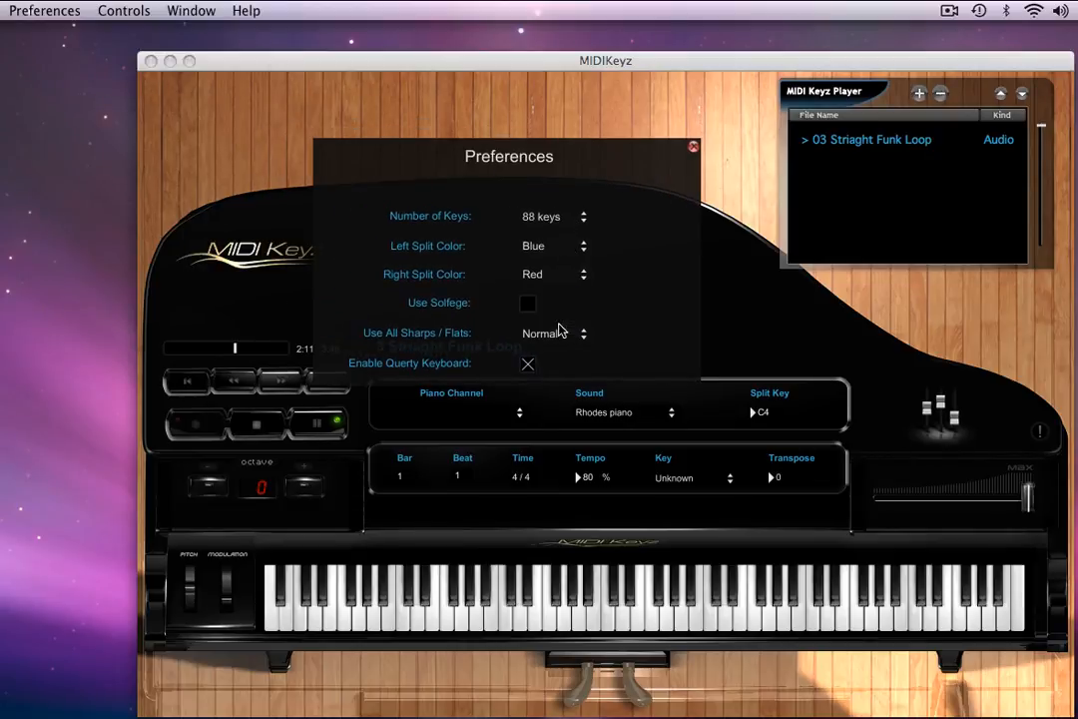
click(690, 145)
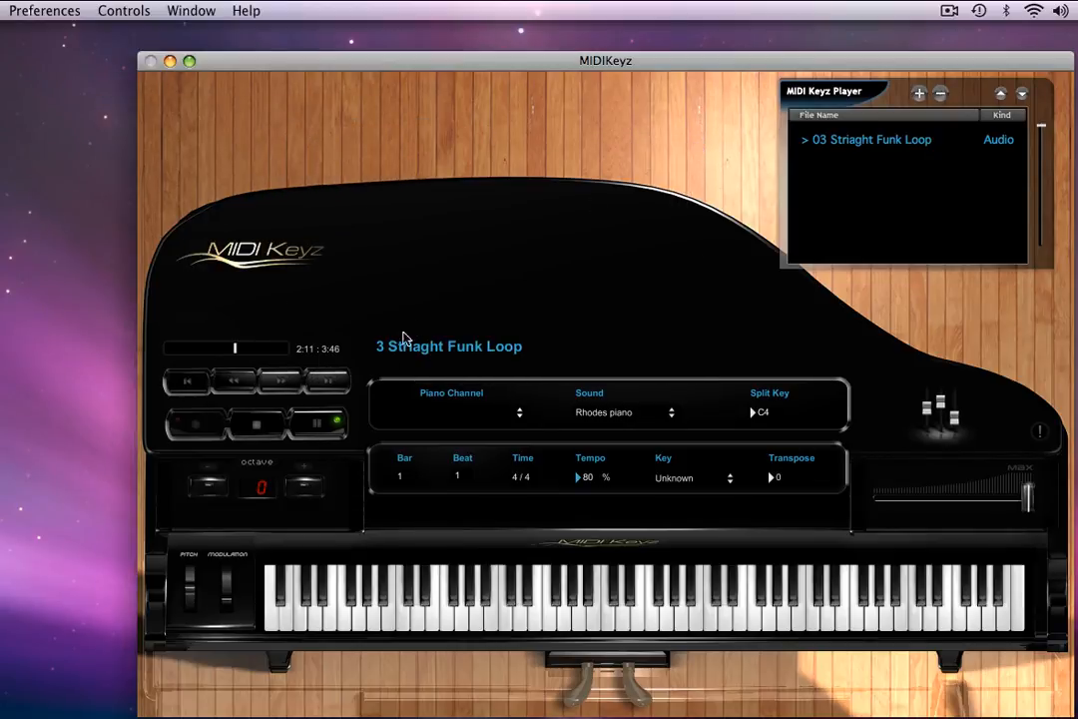
mouse_move(419, 423)
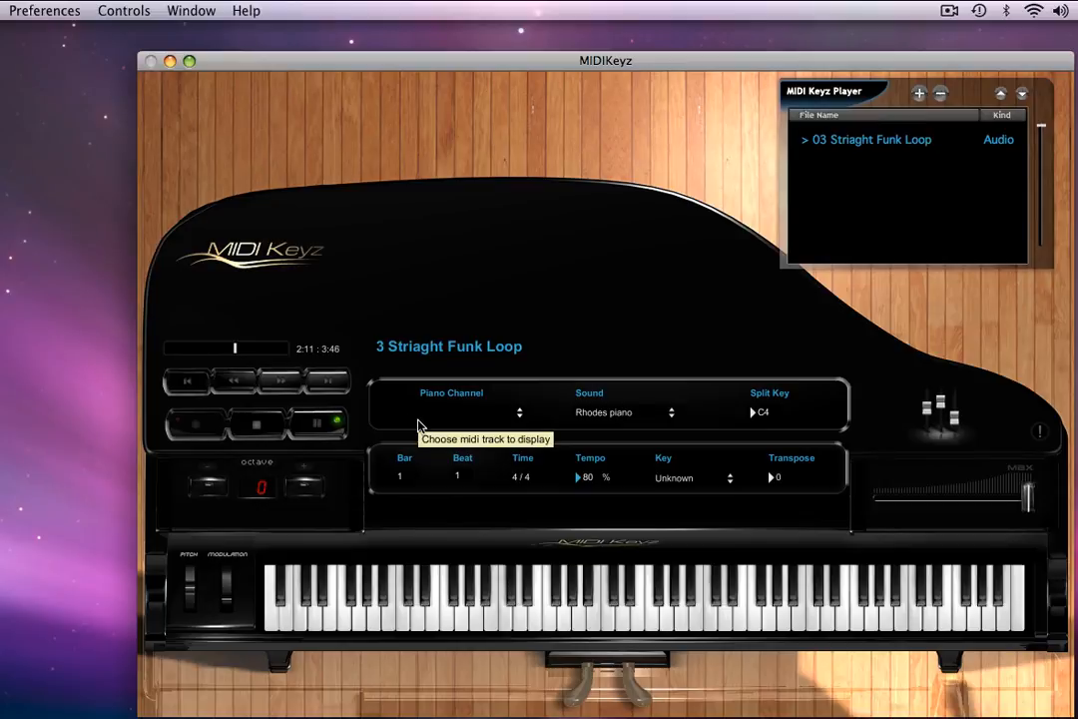